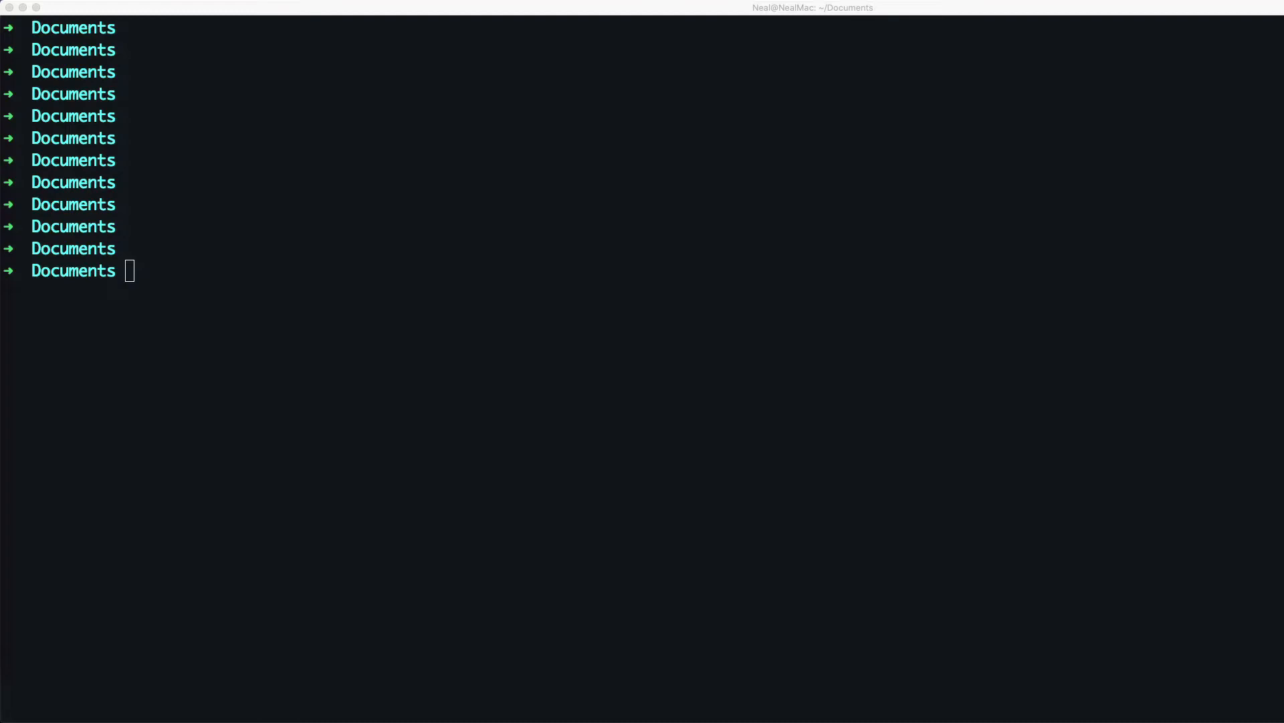
Run sam init with Quick Start template 1 and nodejs12.x, naming the project sam-app-test.
type("sam init")
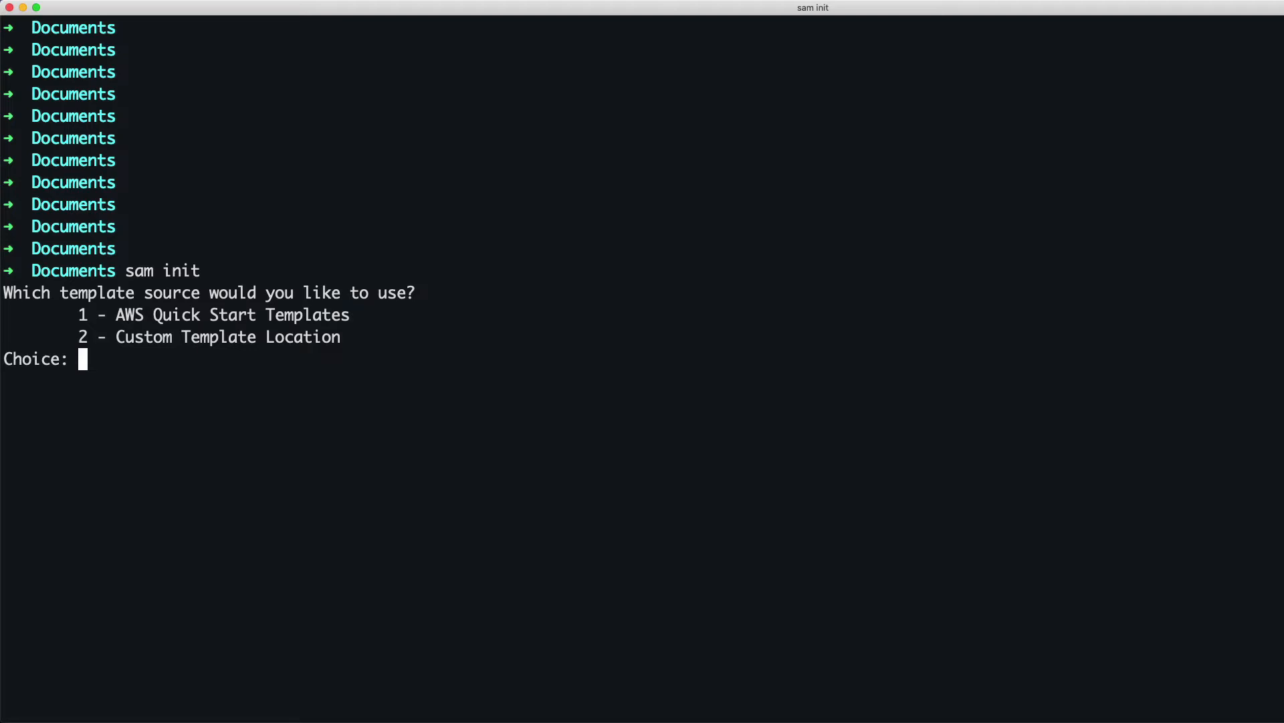
type("1")
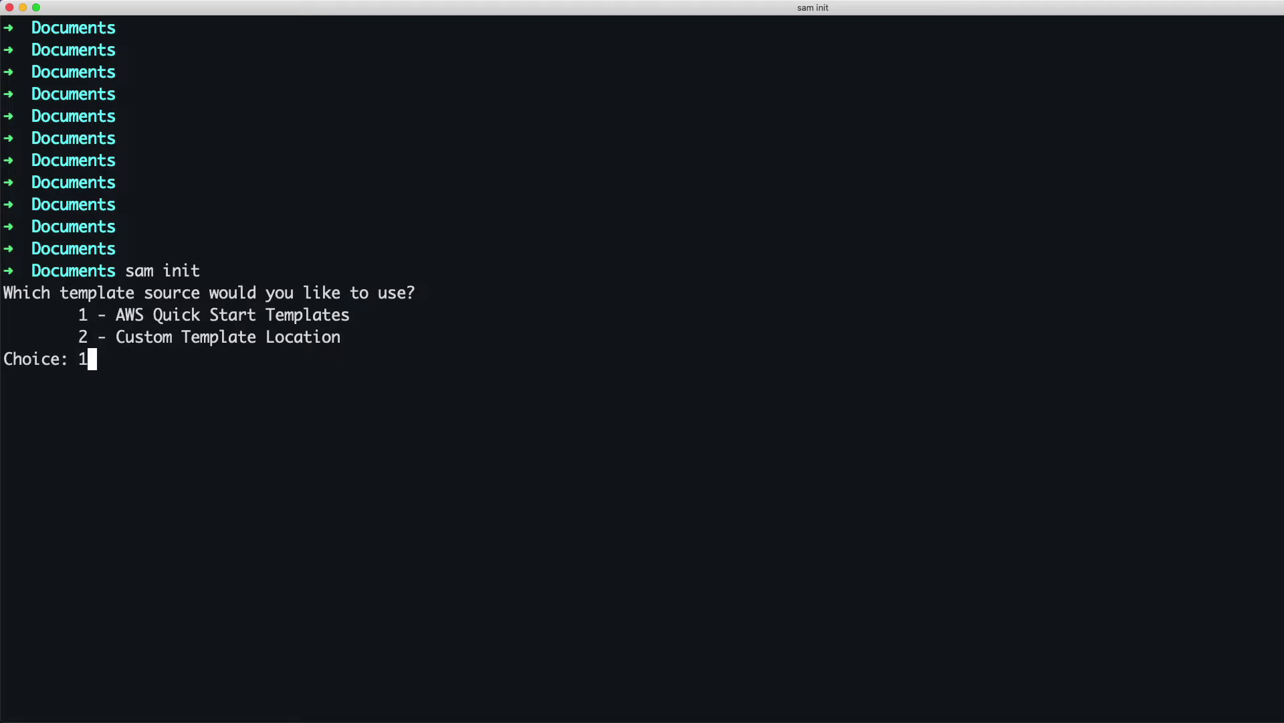
key("enter")
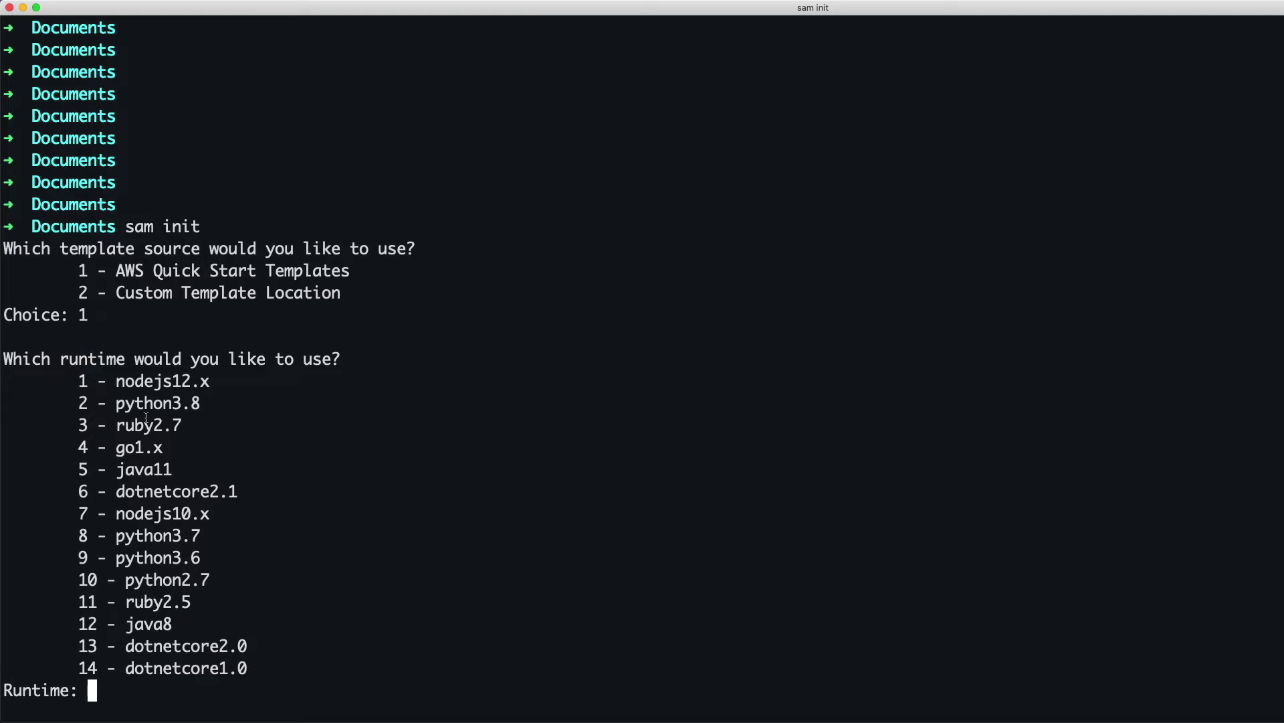
mouse_move(242, 418)
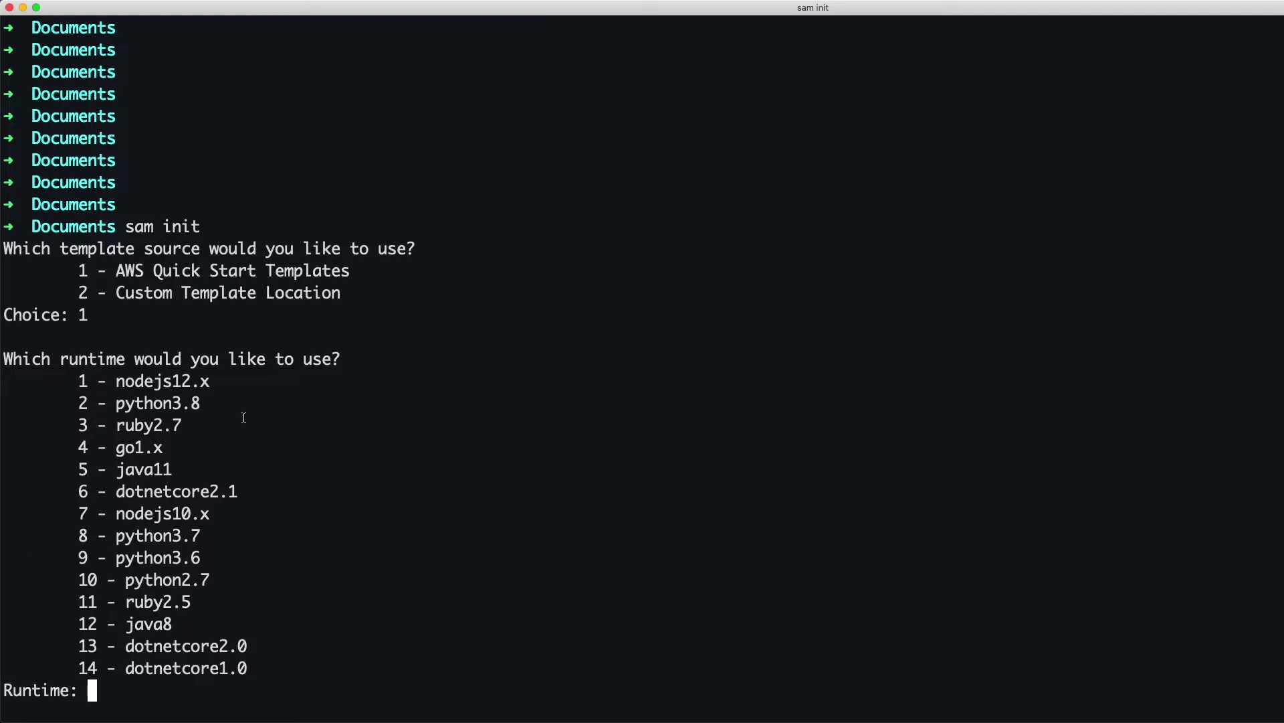
type("1")
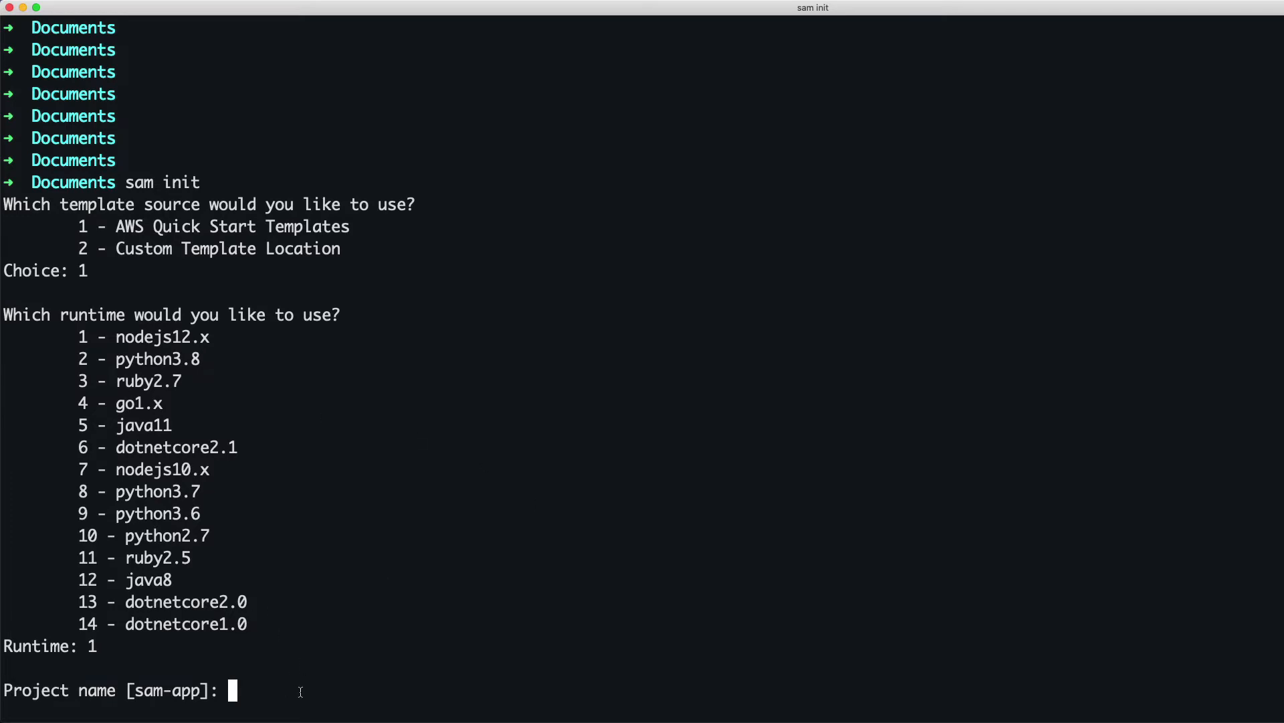
type("sam-app-test")
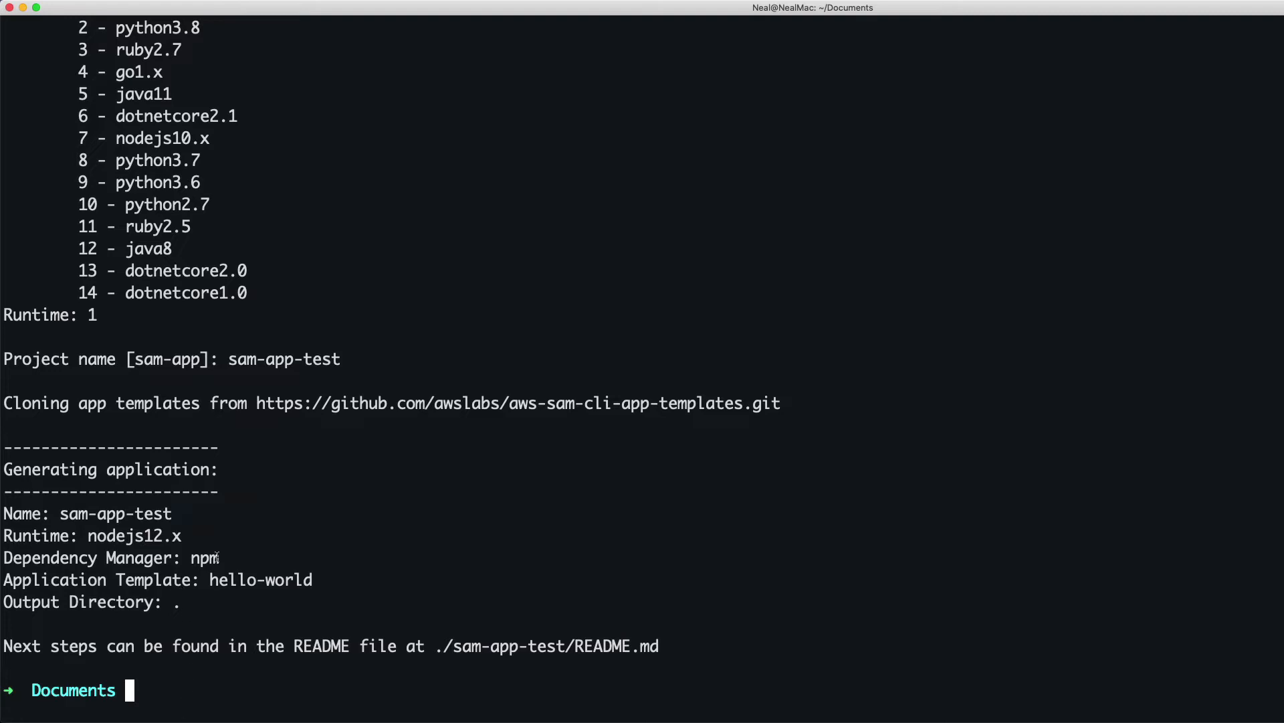
double_click(260, 580)
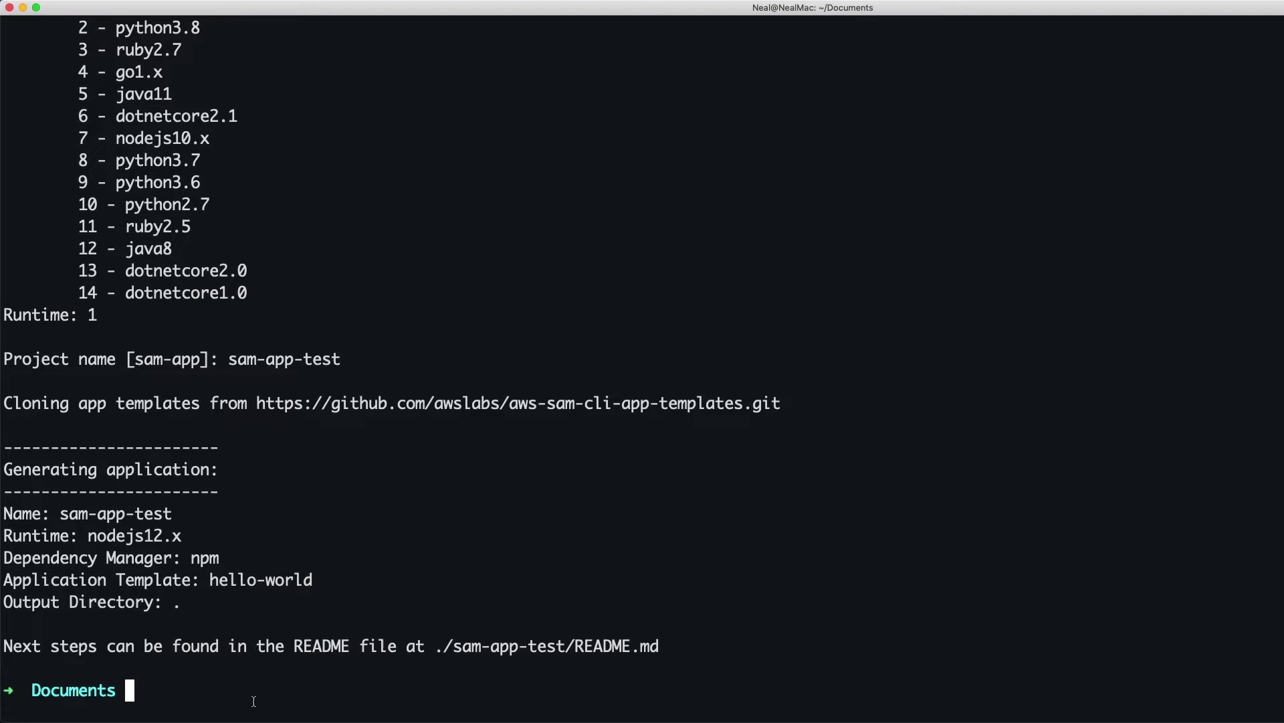
Change into the sam-app-test directory and list its contents.
type("cd sam")
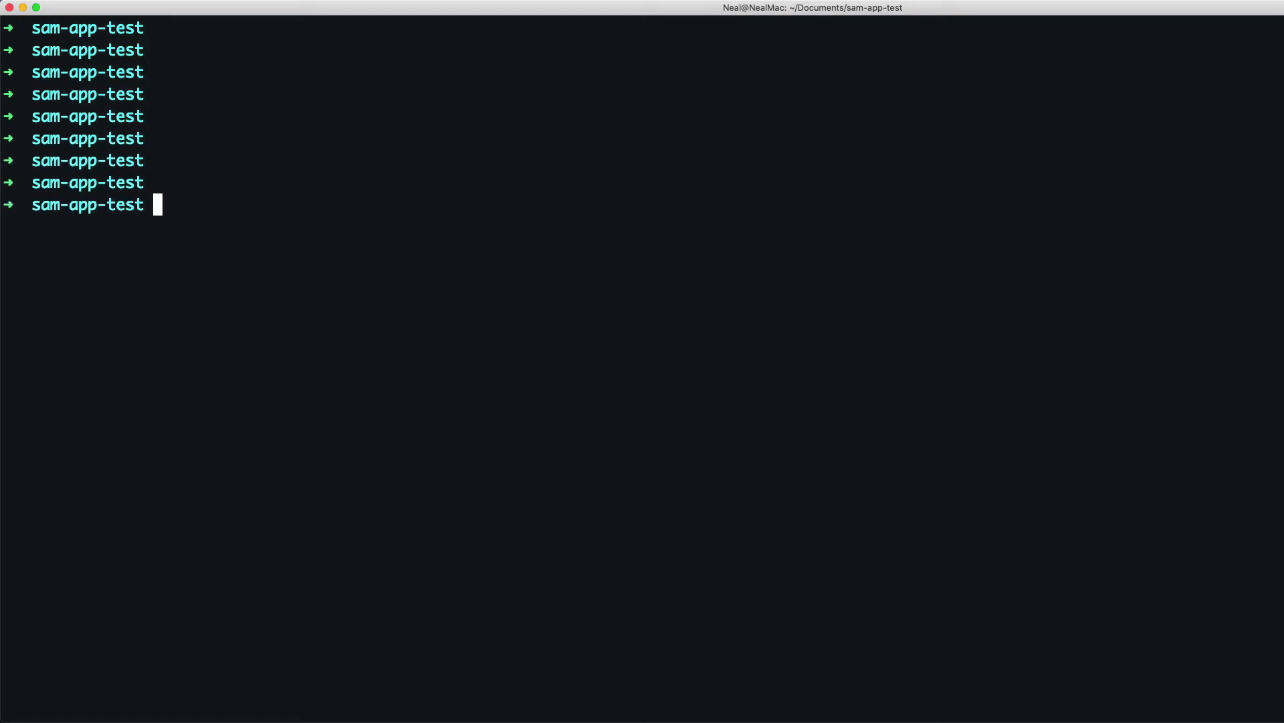
type("ls")
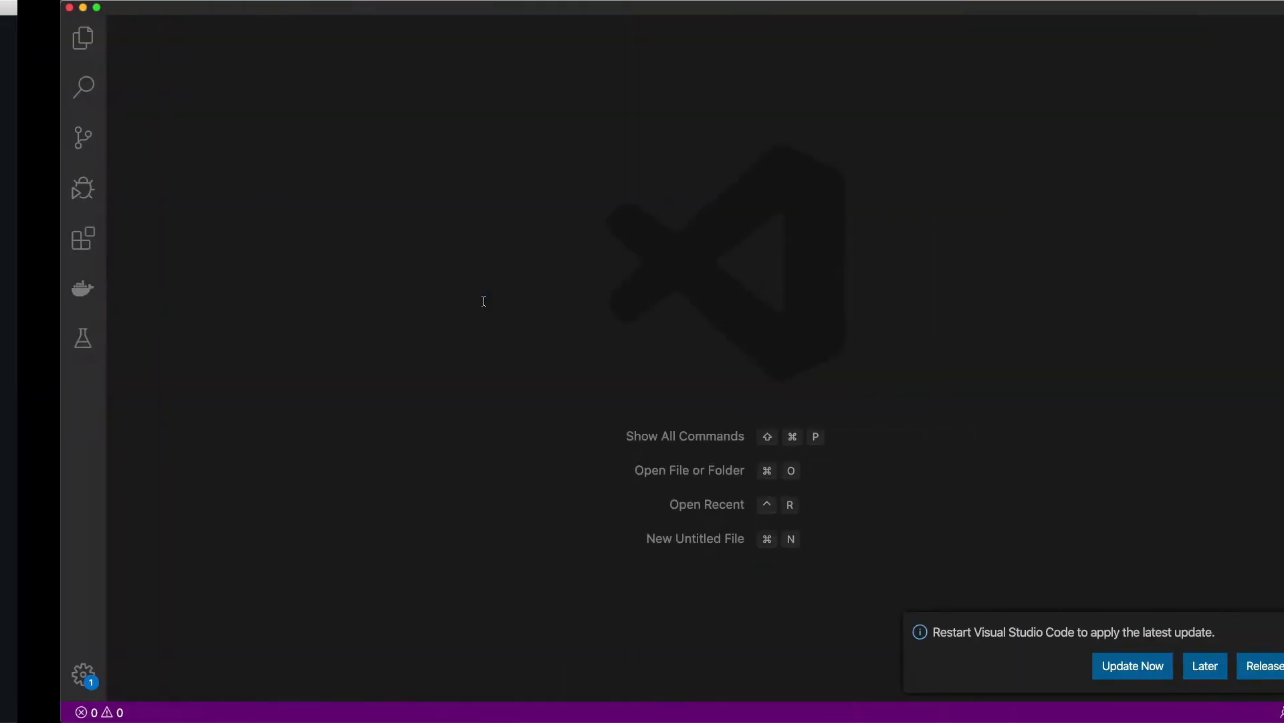
Open template.yaml from the sam-app-test folder in Visual Studio Code.
left_click(689, 470)
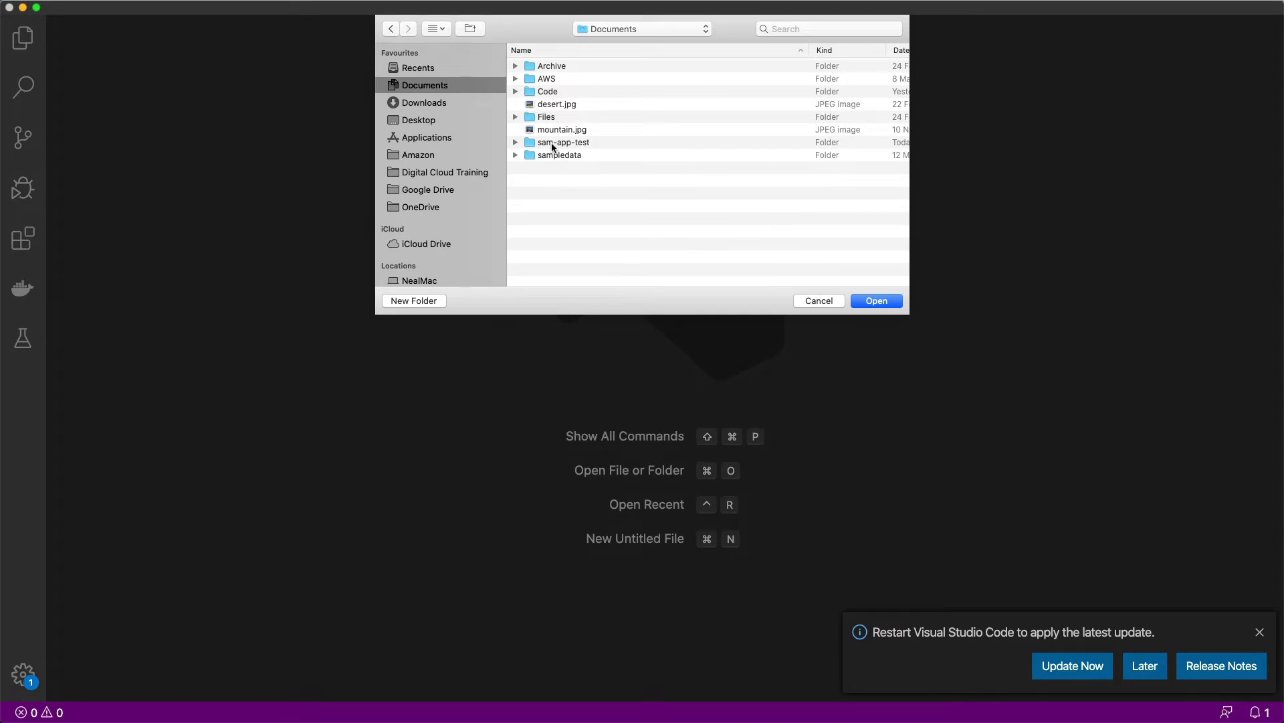
double_click(563, 142)
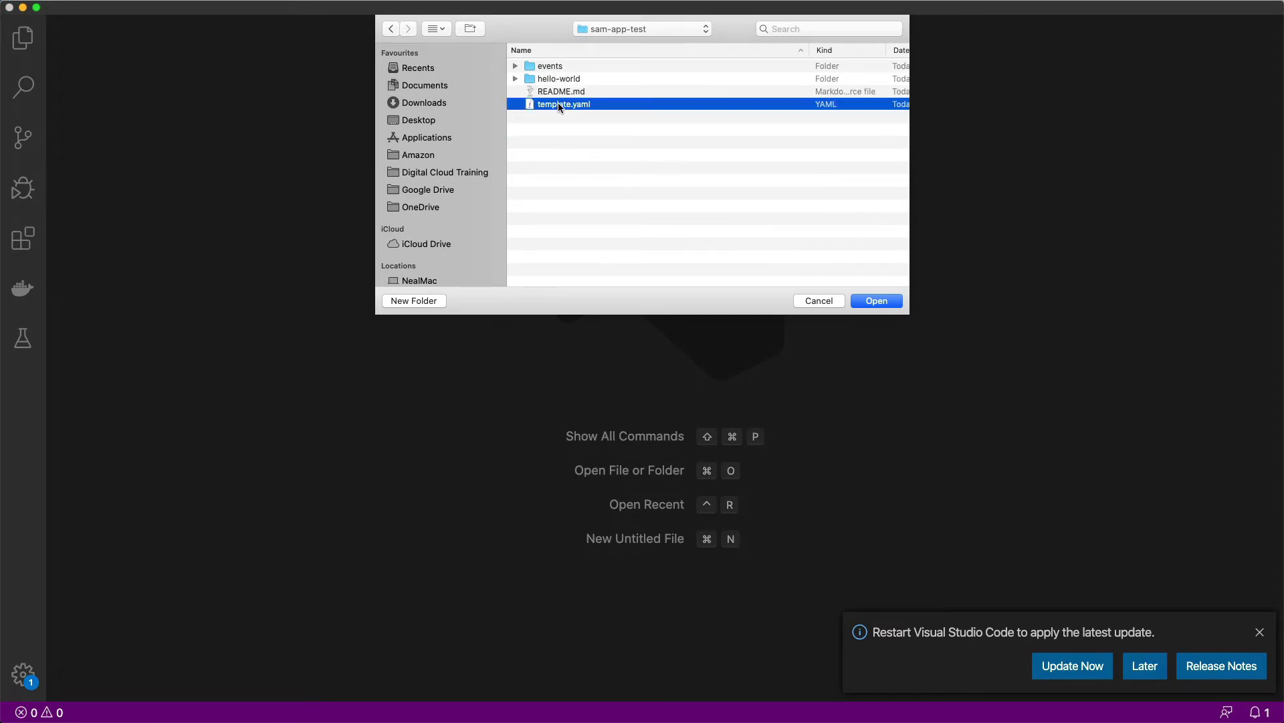
left_click(875, 300)
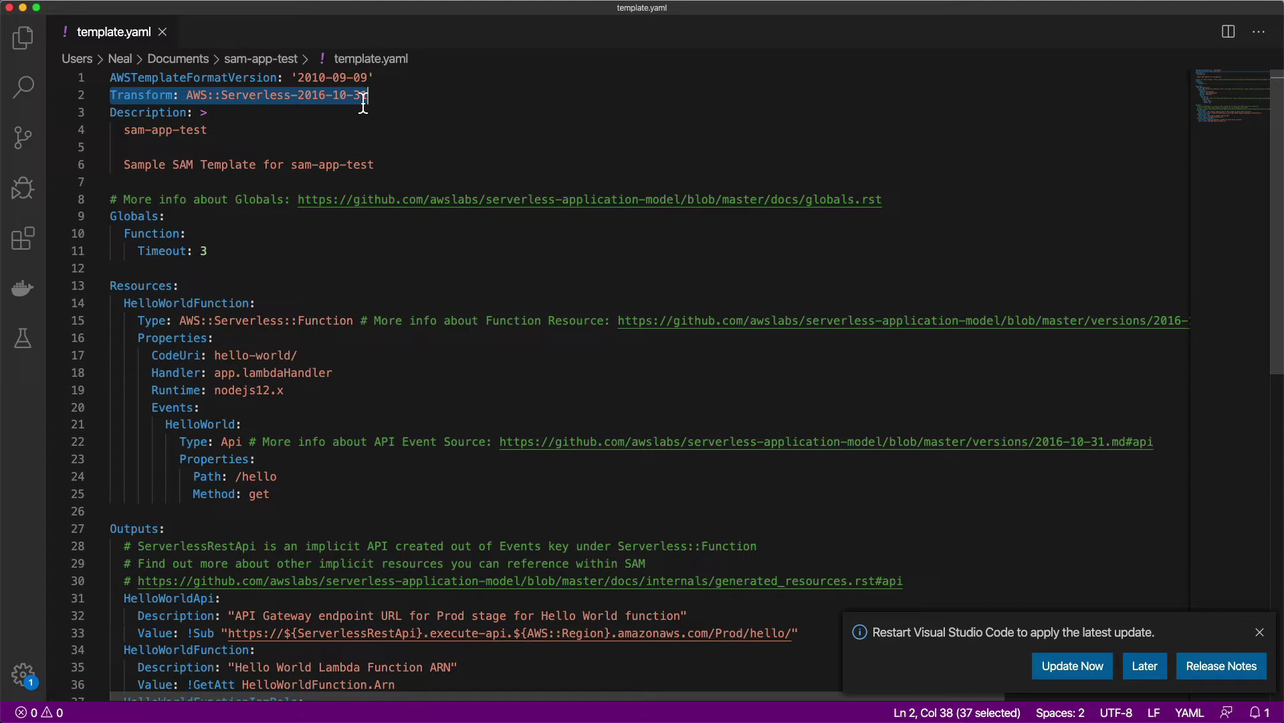
mouse_move(372, 58)
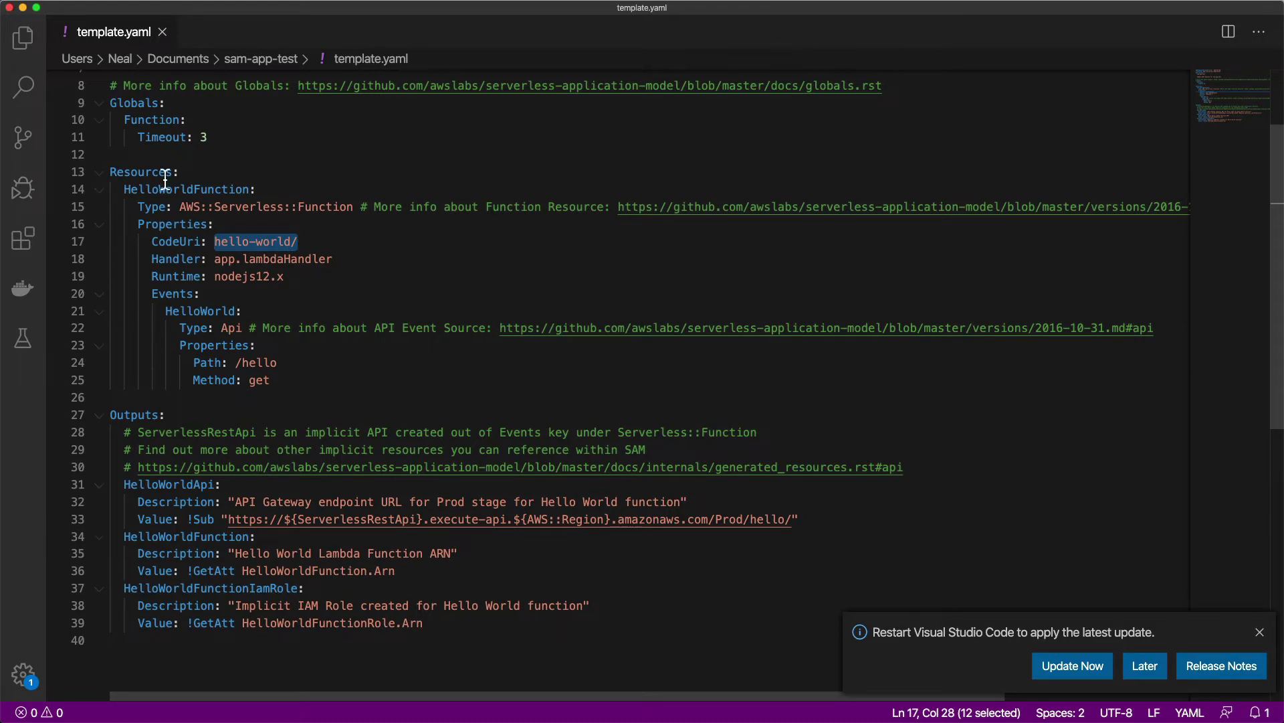
mouse_move(146, 206)
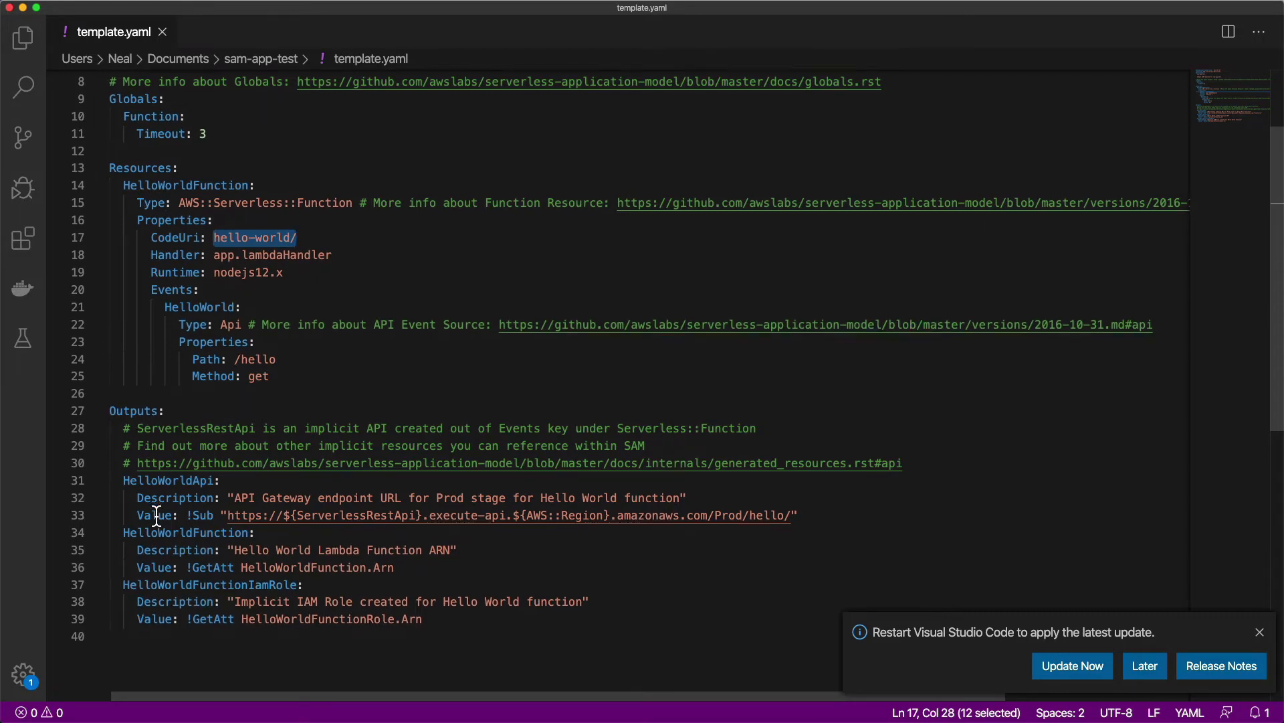
scroll("down", 3)
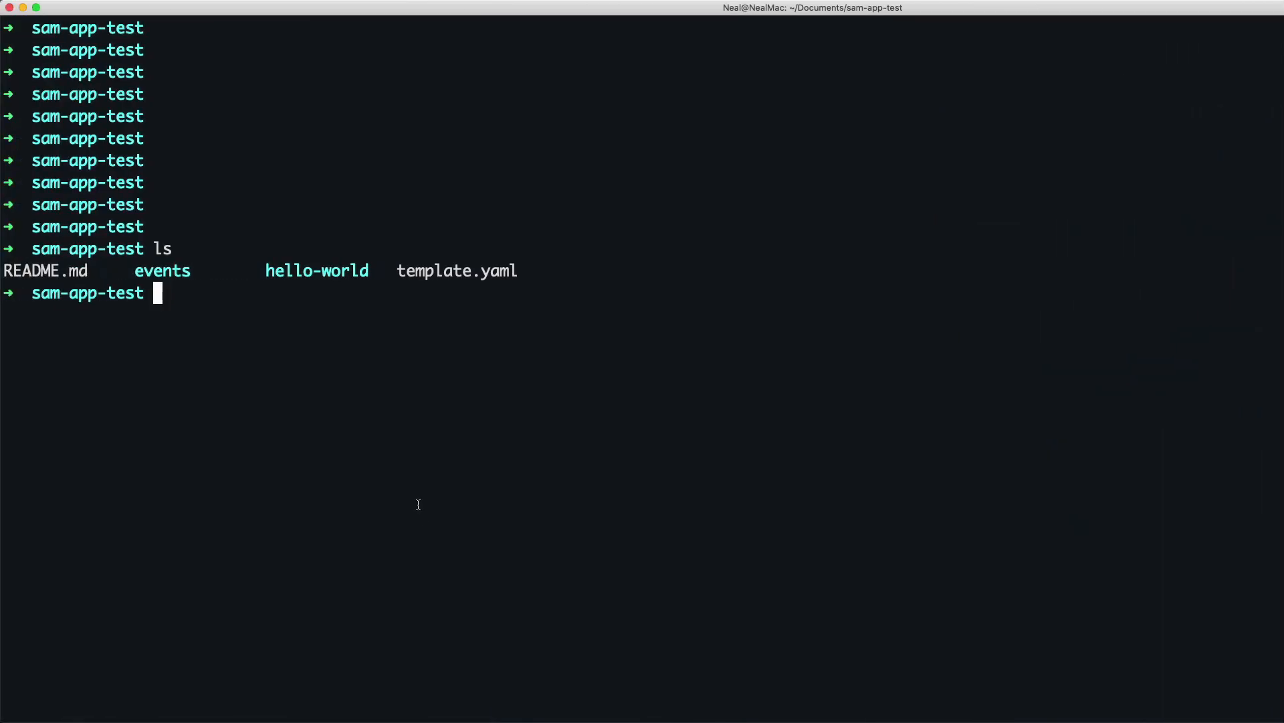
Run sam build so HelloWorldFunction builds into .aws-sam/build.
type("sam build")
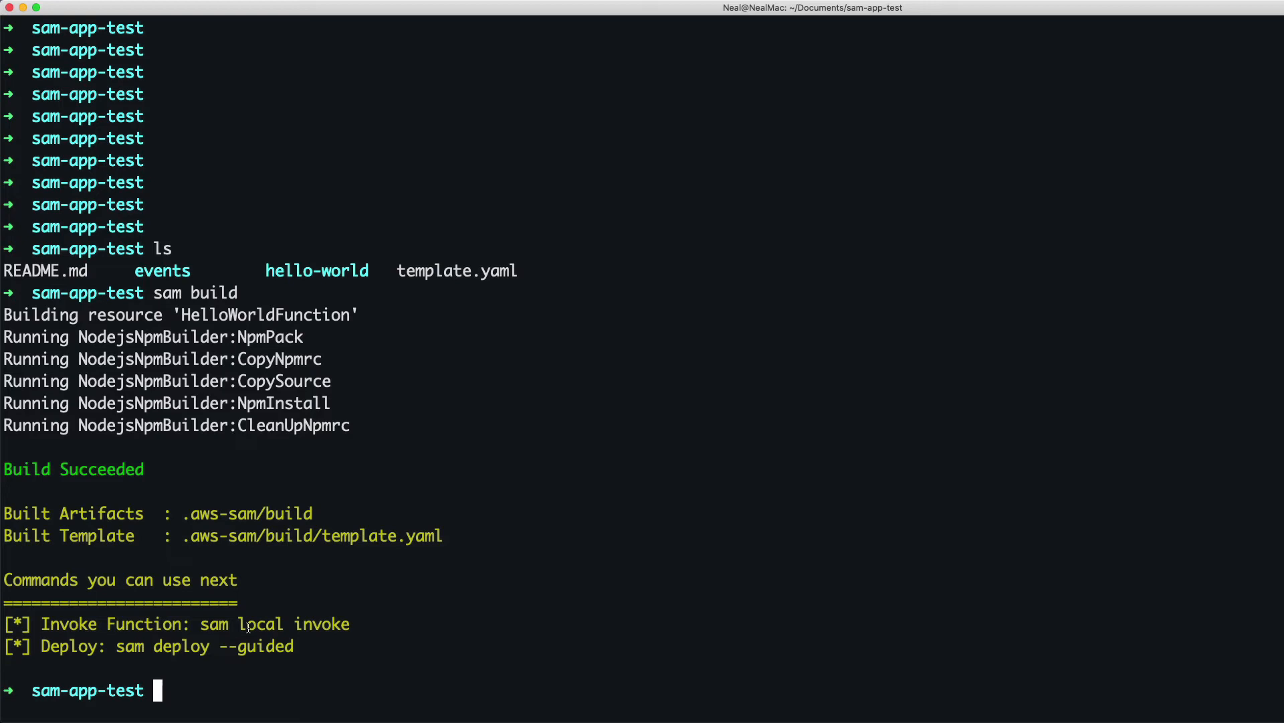
type("sam local invoke \"Hello")
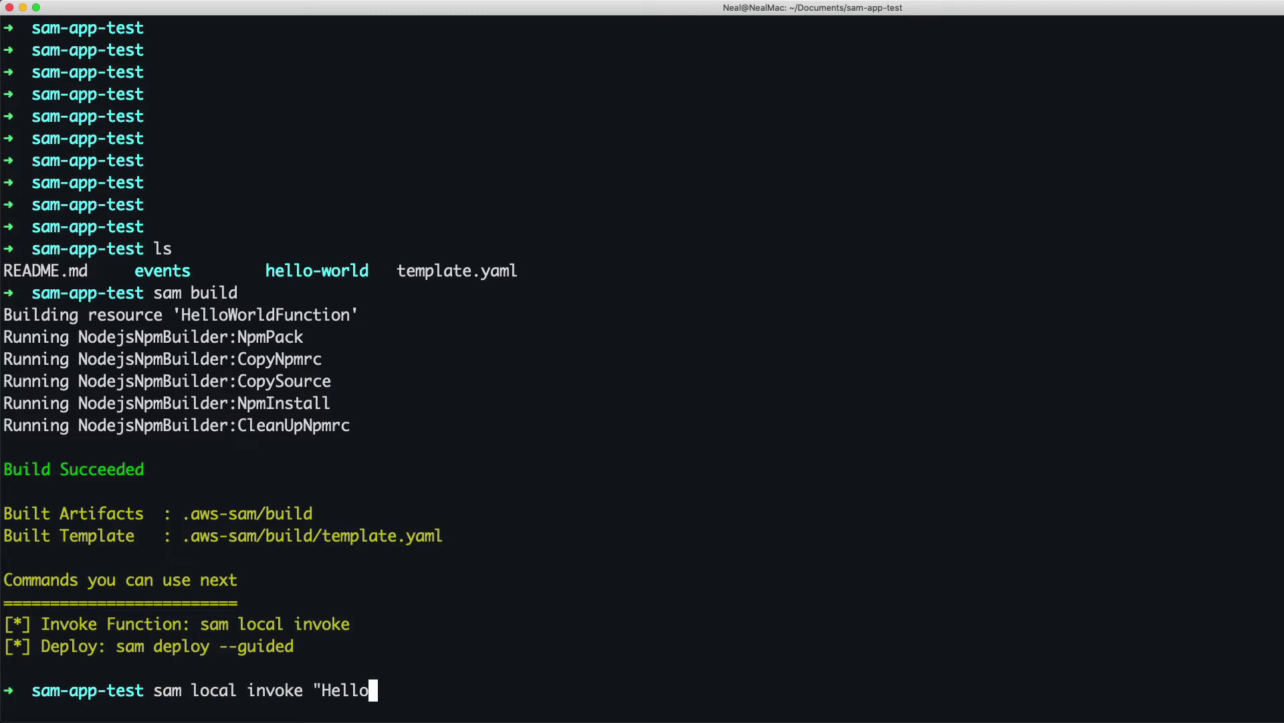
Invoke HelloWorldFunction with sam local invoke, returning statusCode 200 and hello world.
type("WorldFunction\"")
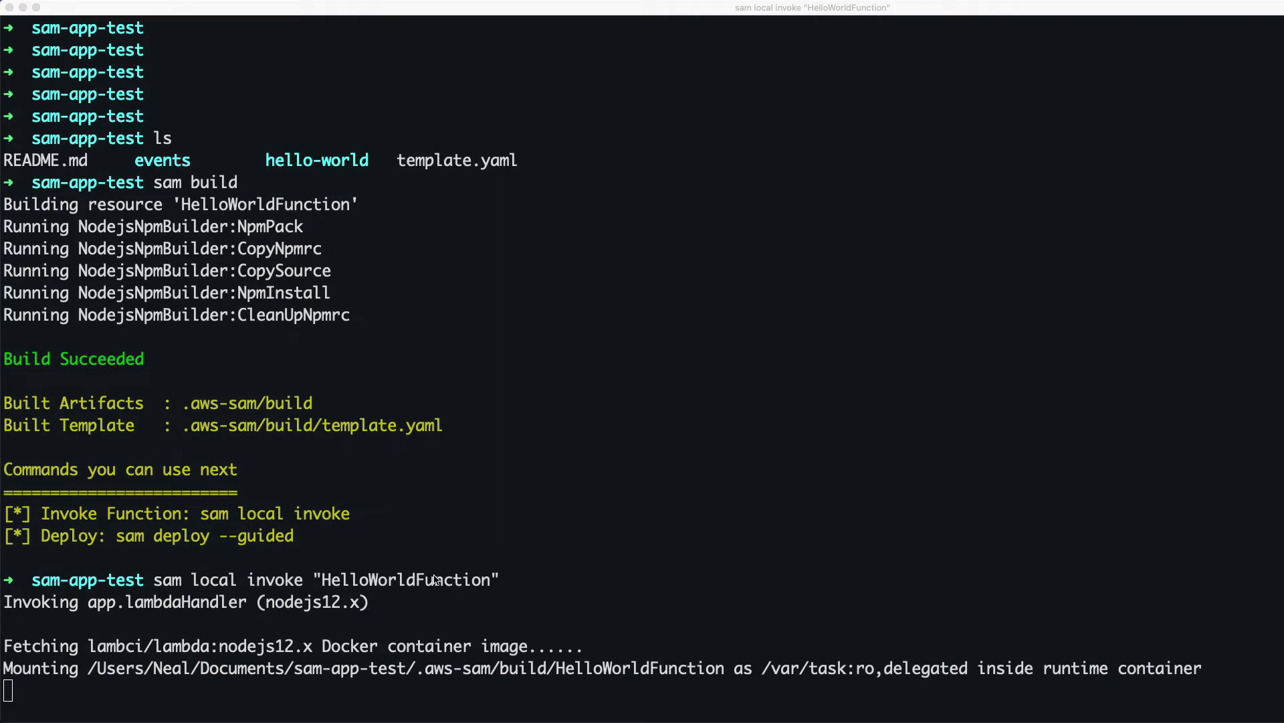
mouse_move(515, 660)
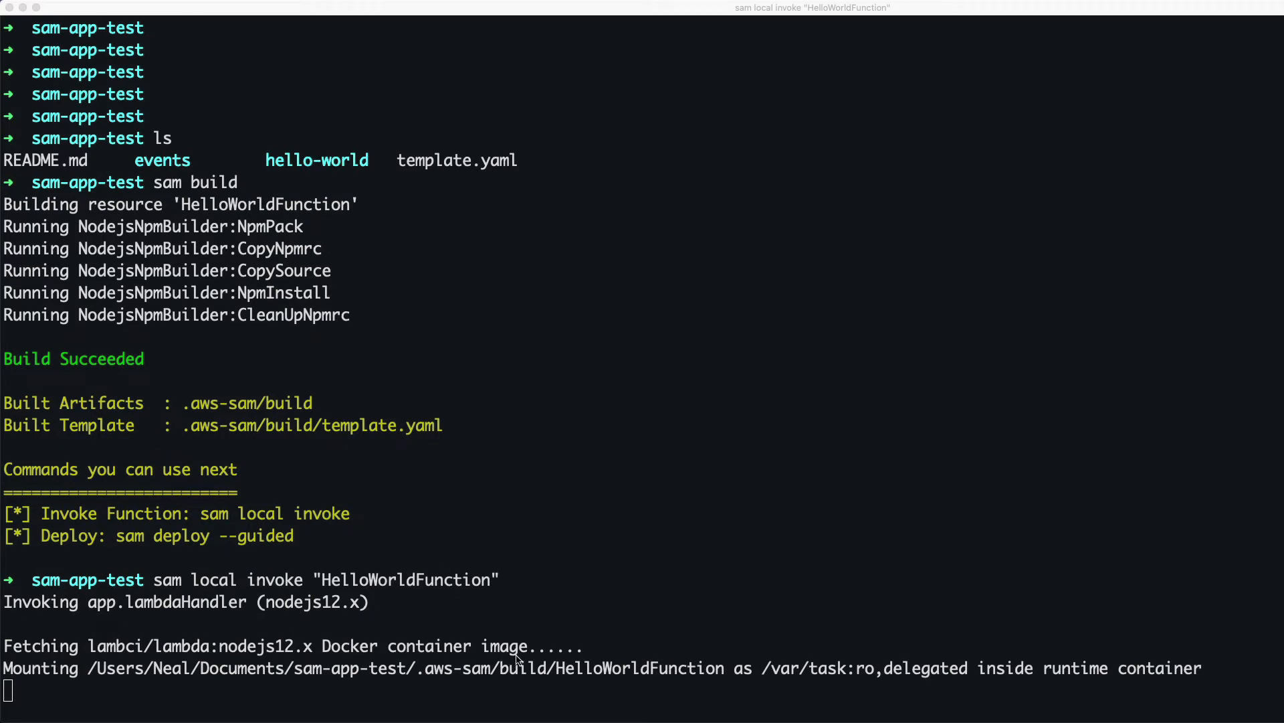
mouse_move(125, 691)
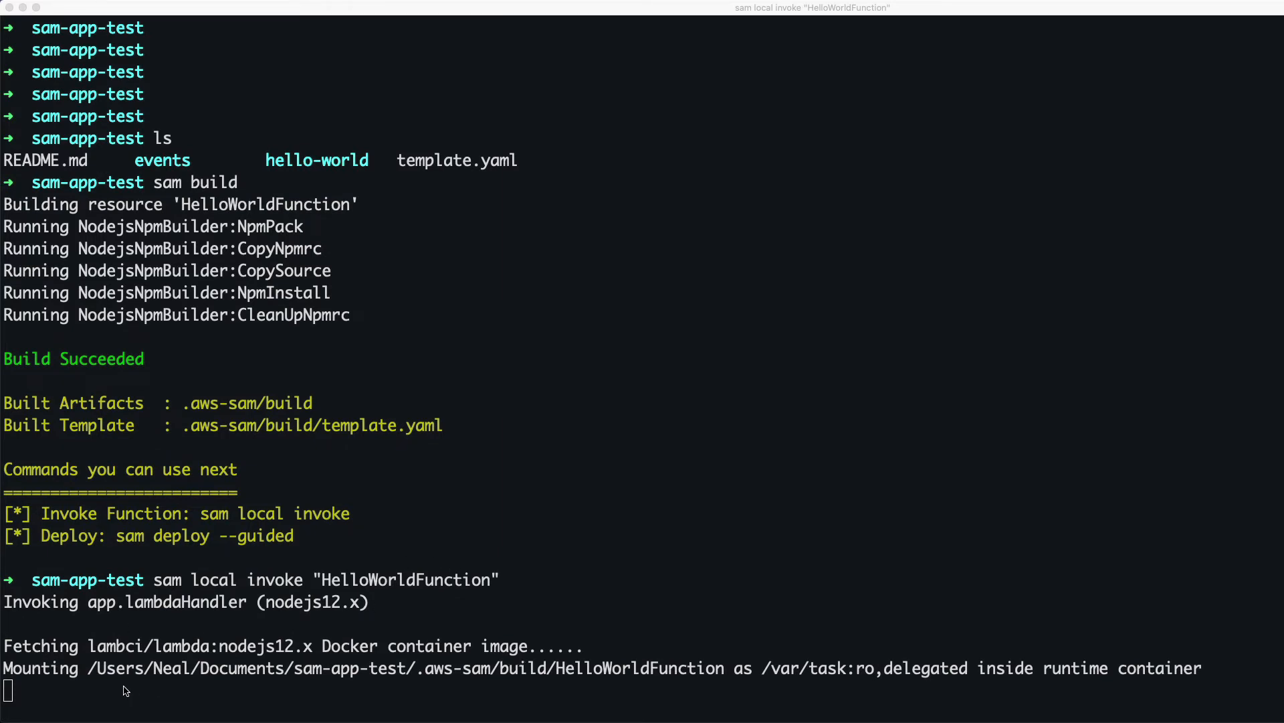
mouse_move(868, 700)
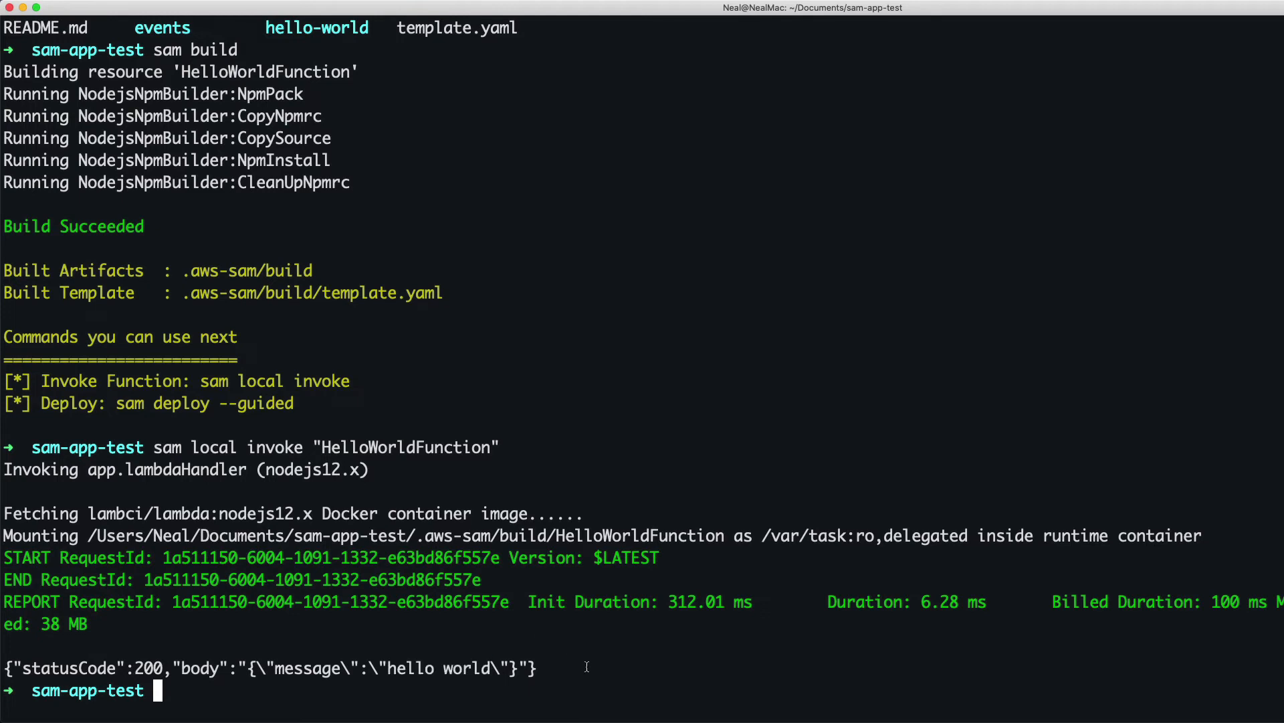
mouse_move(305, 639)
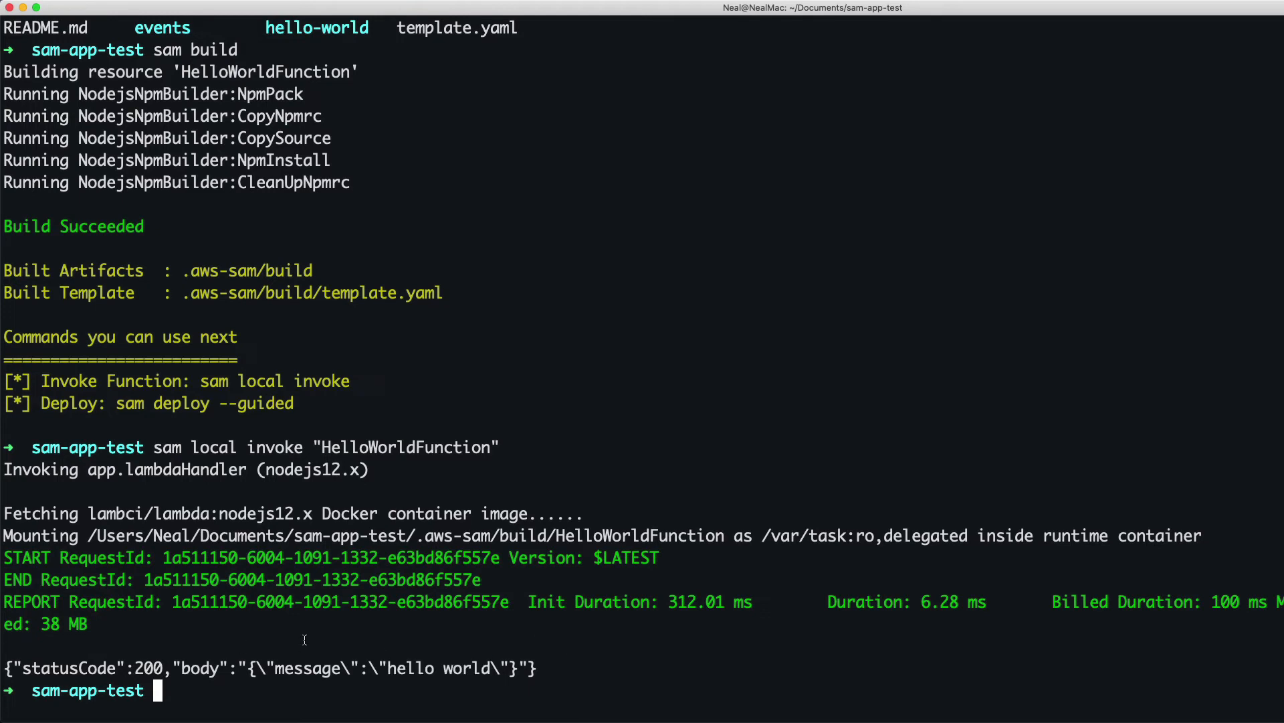
type("sam")
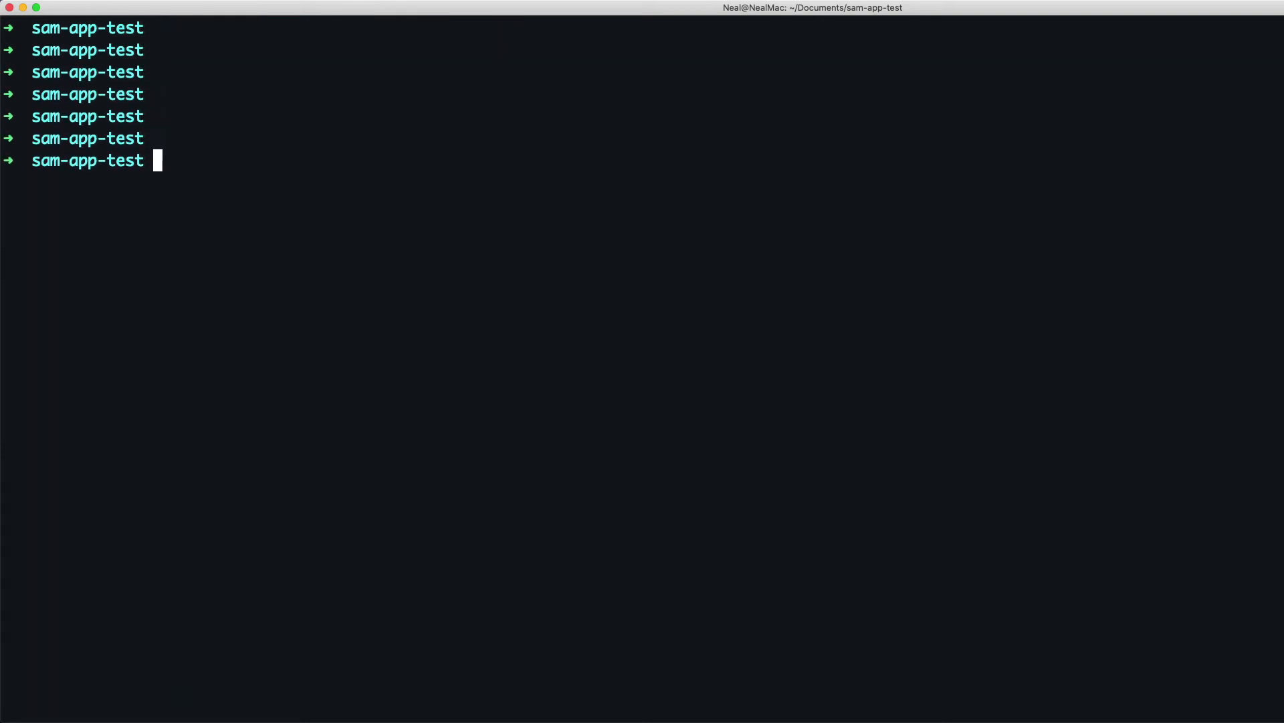
Start sam local start-api and select the 127.0.0.1:3000 address from its output.
type("sam local")
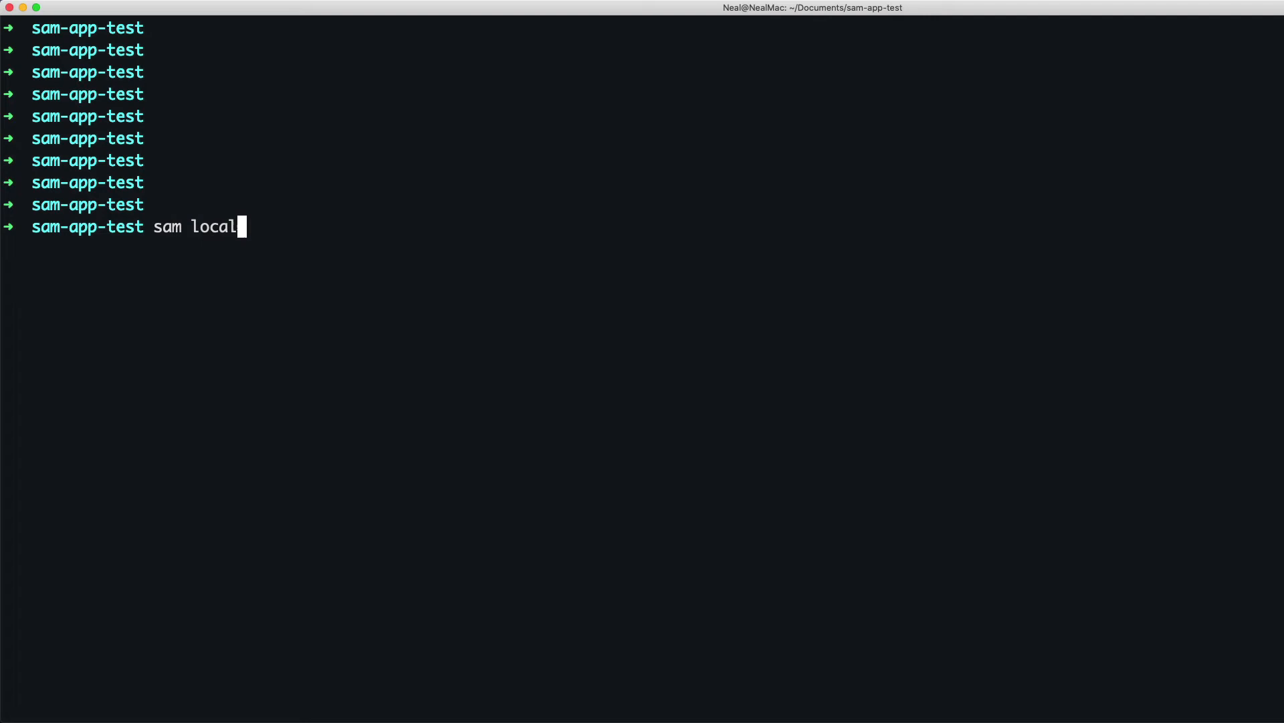
type("start-api")
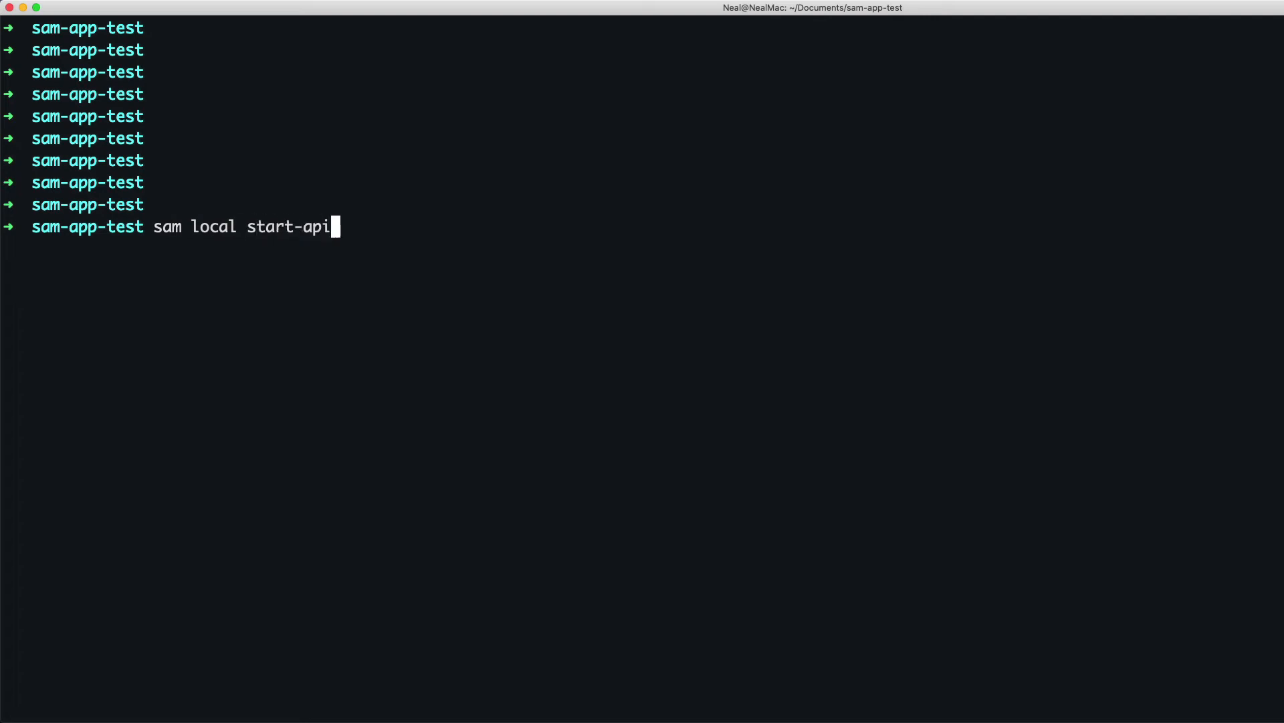
key("Return")
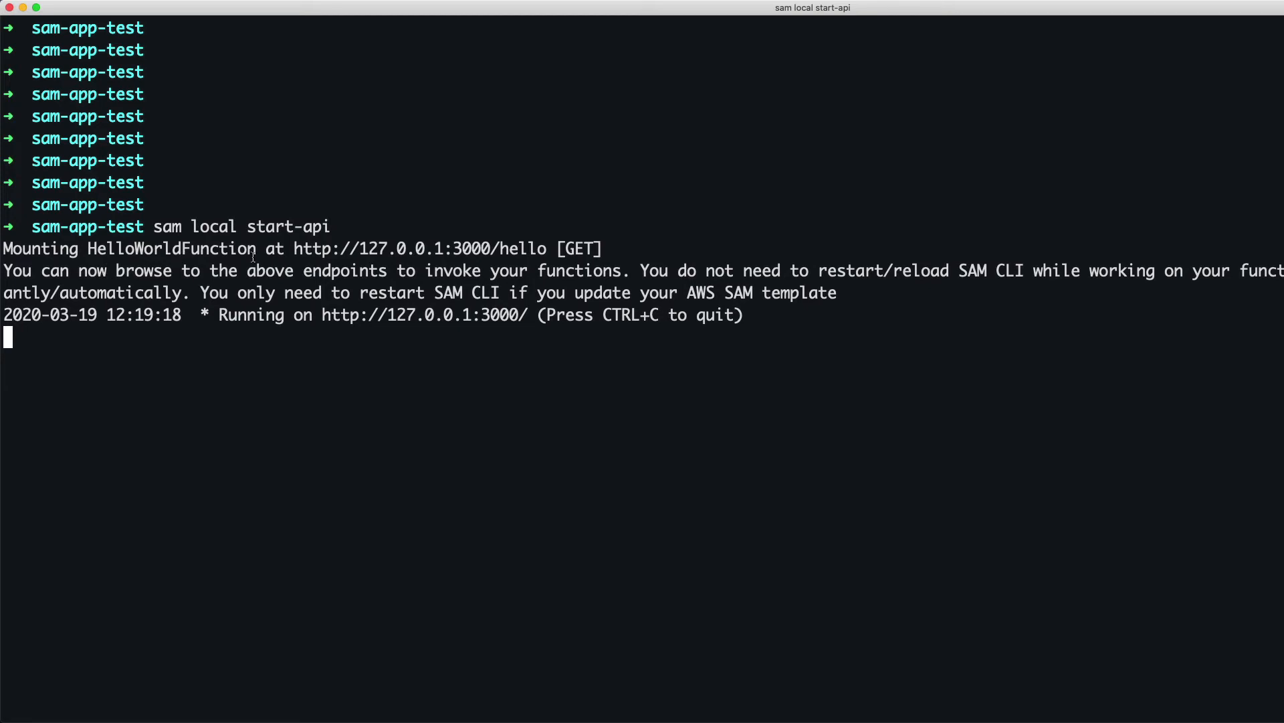
double_click(399, 248)
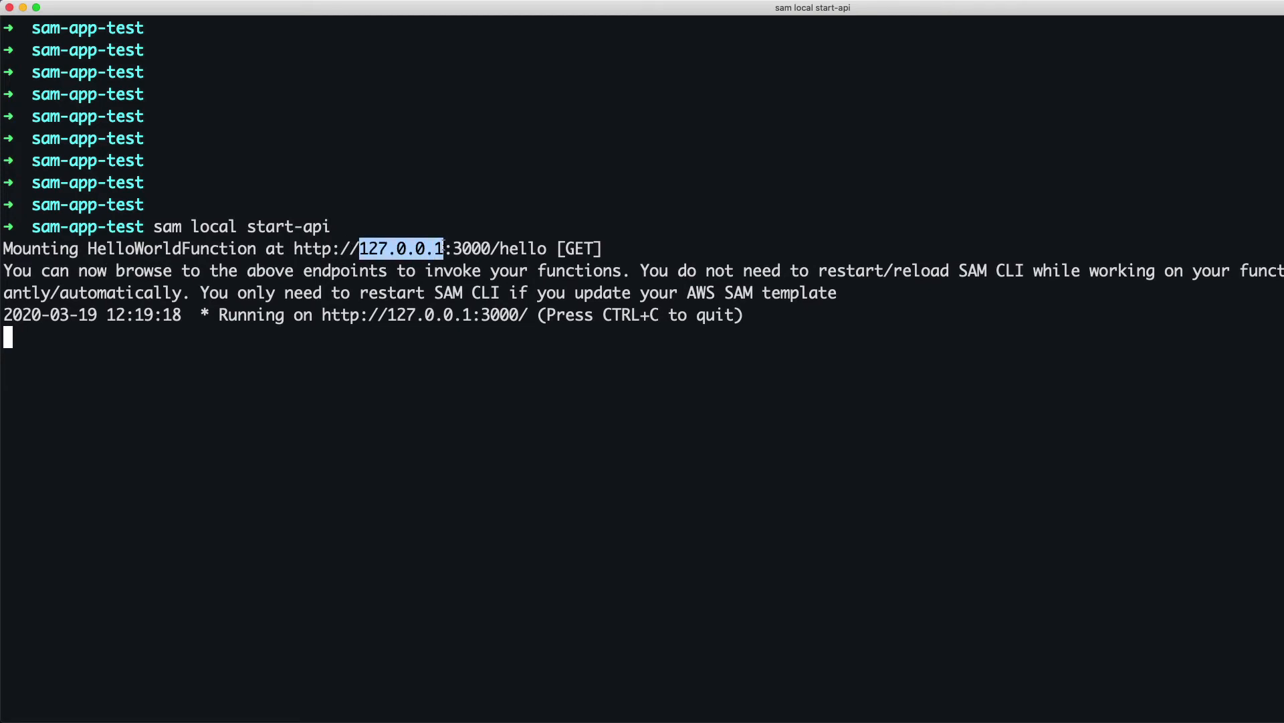
mouse_move(379, 320)
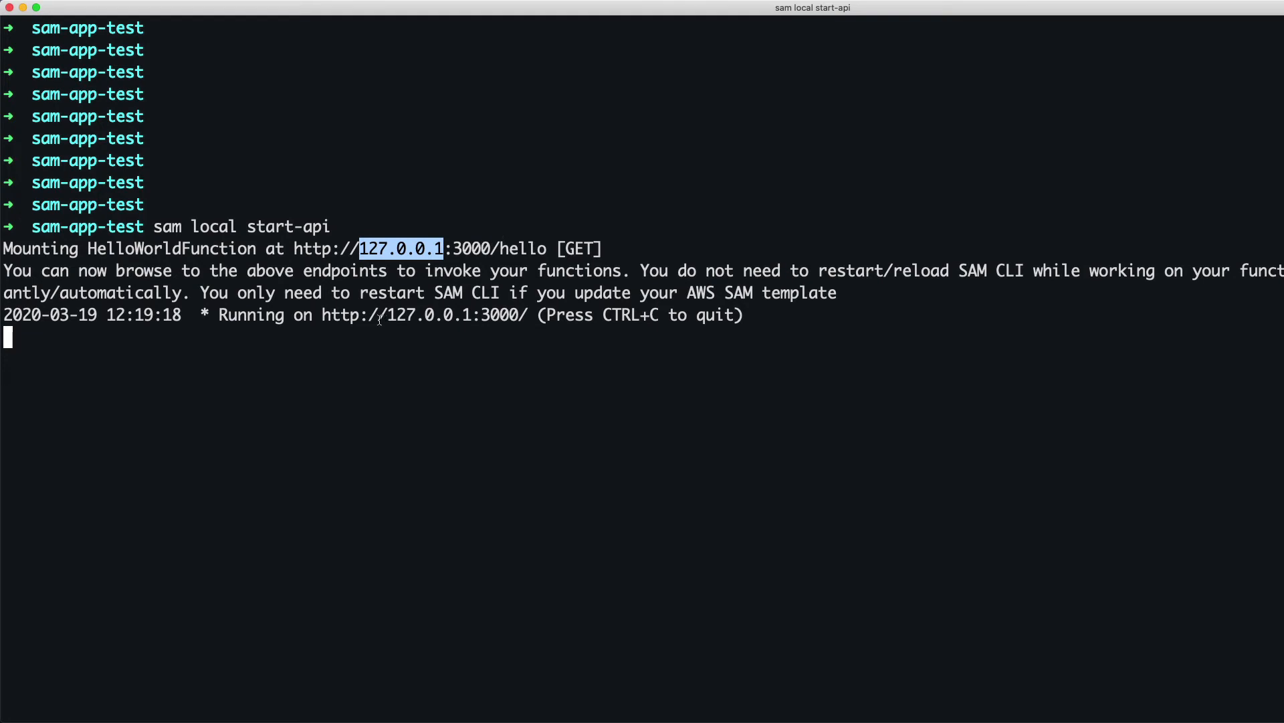
mouse_move(291, 248)
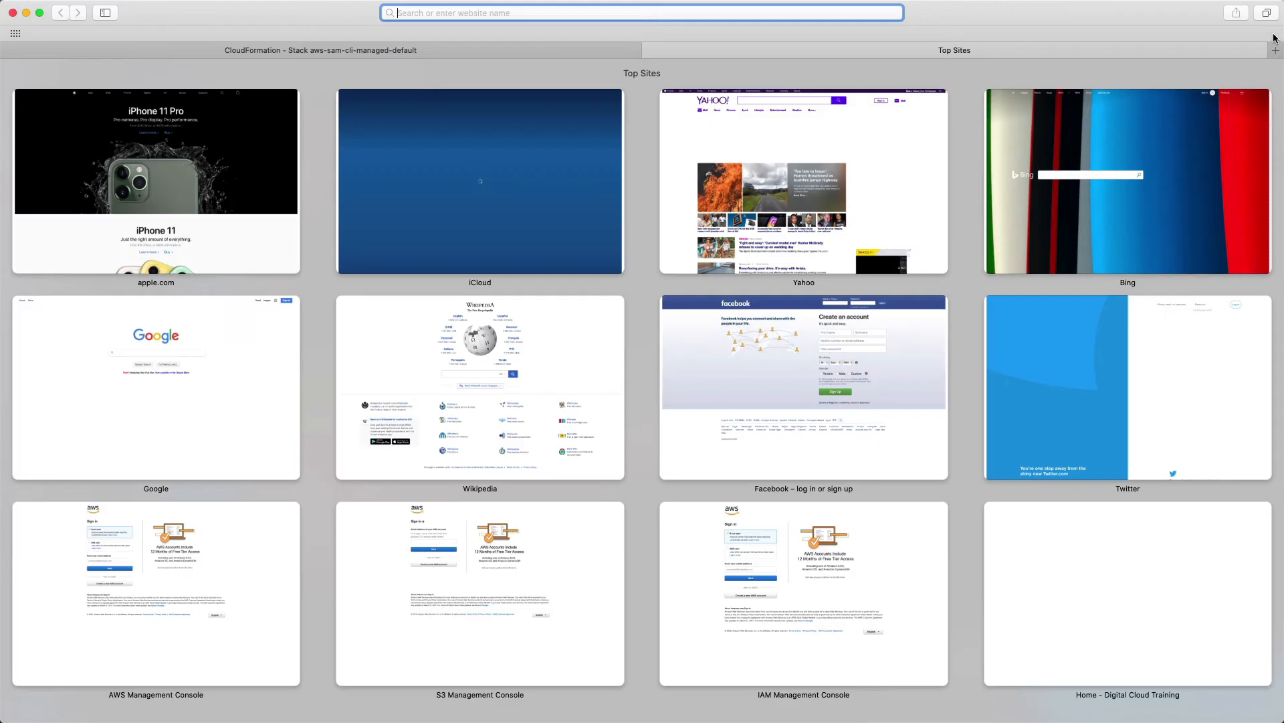
Load 127.0.0.1:3000/hello in a new Safari tab.
type("127.0.0.1")
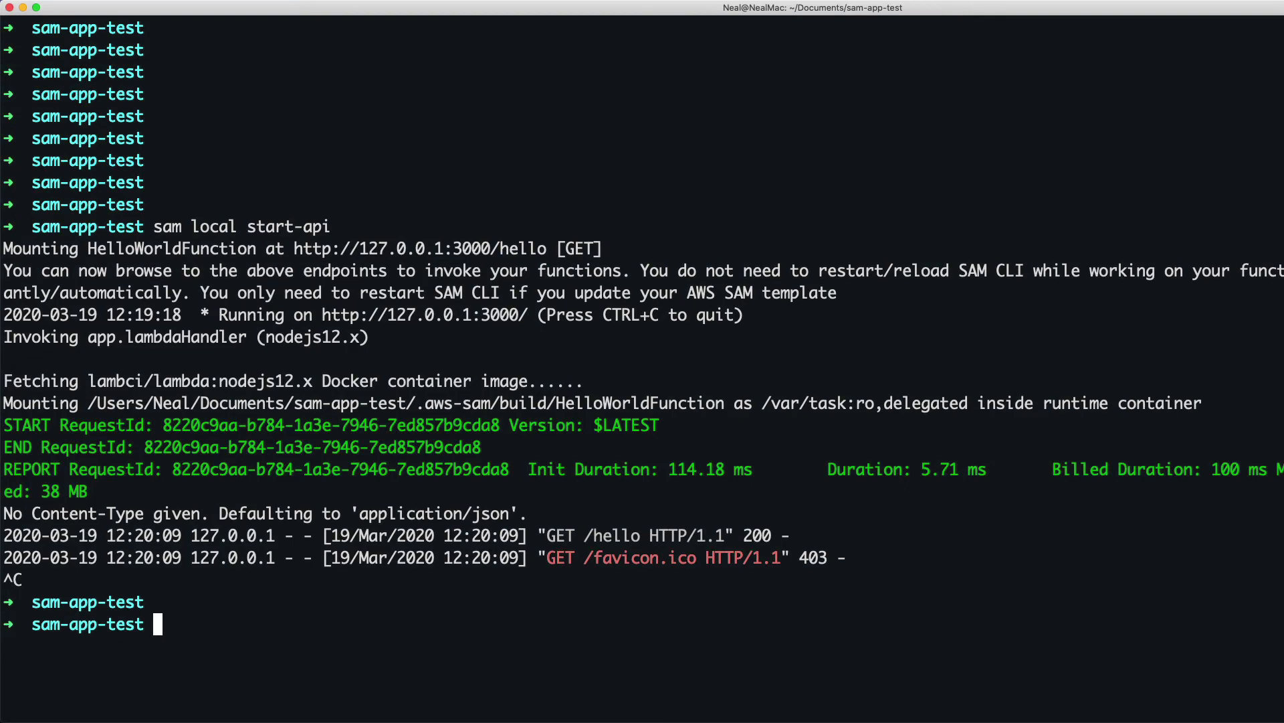
Clear the Terminal screen after stopping the local API server.
type("clear")
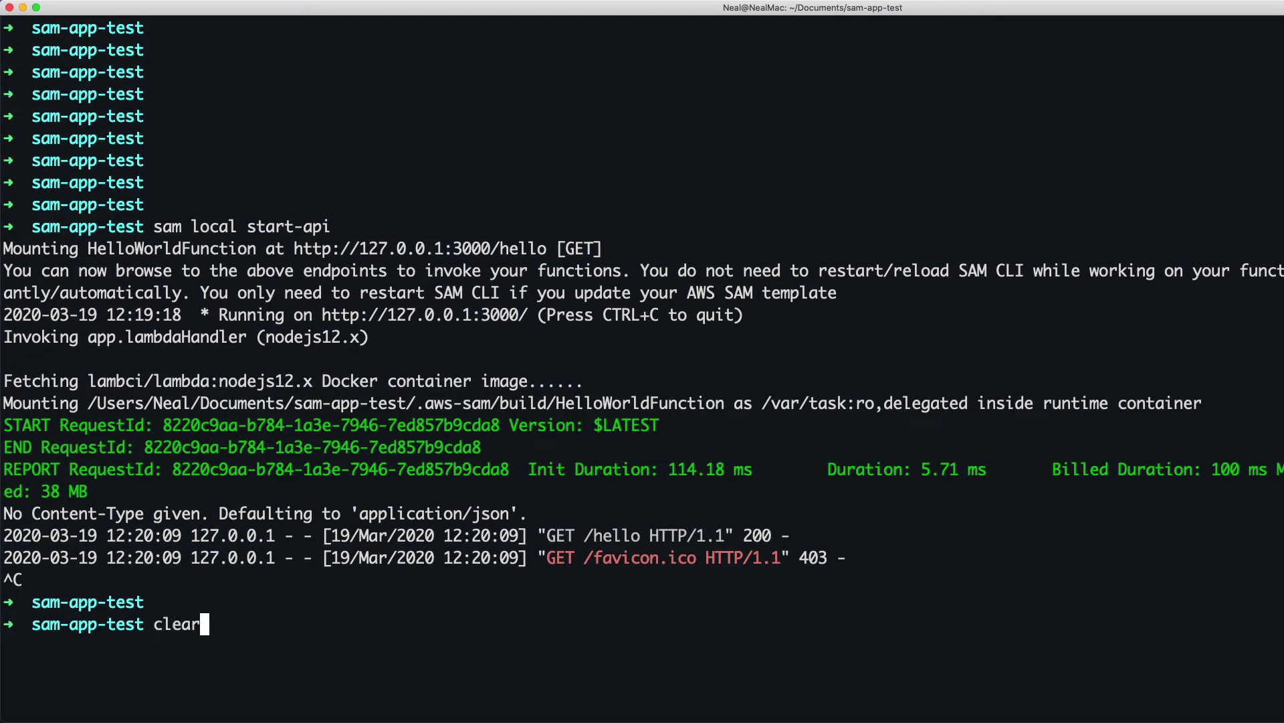
key("Return")
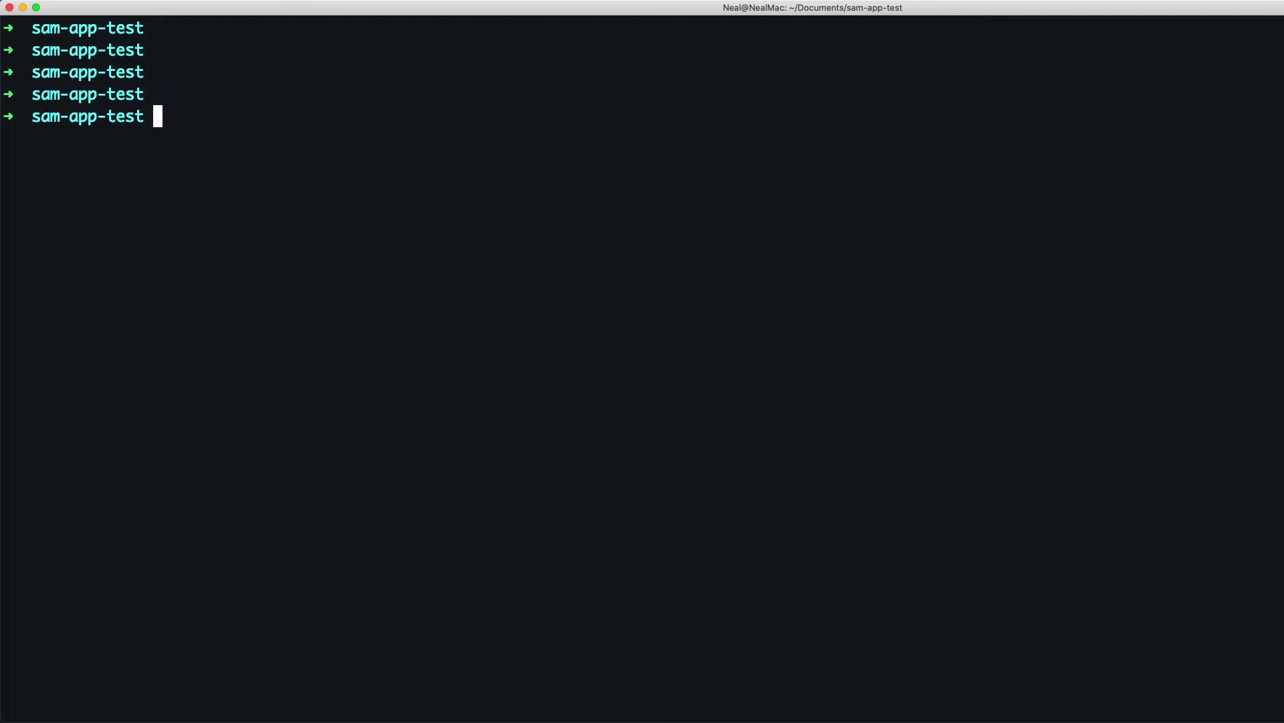
Run sam deploy --guided with stack sam-app-test, region ap-southeast-2, accepting default answers.
type("sam dep")
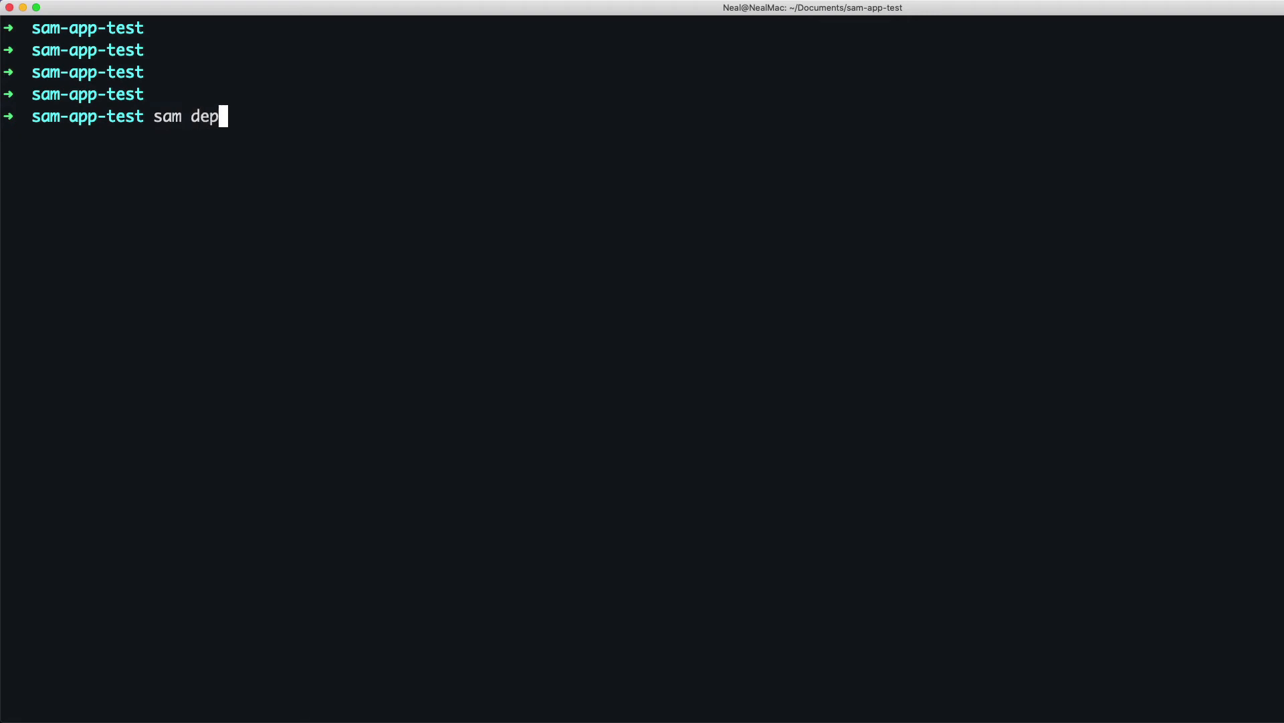
type("loy")
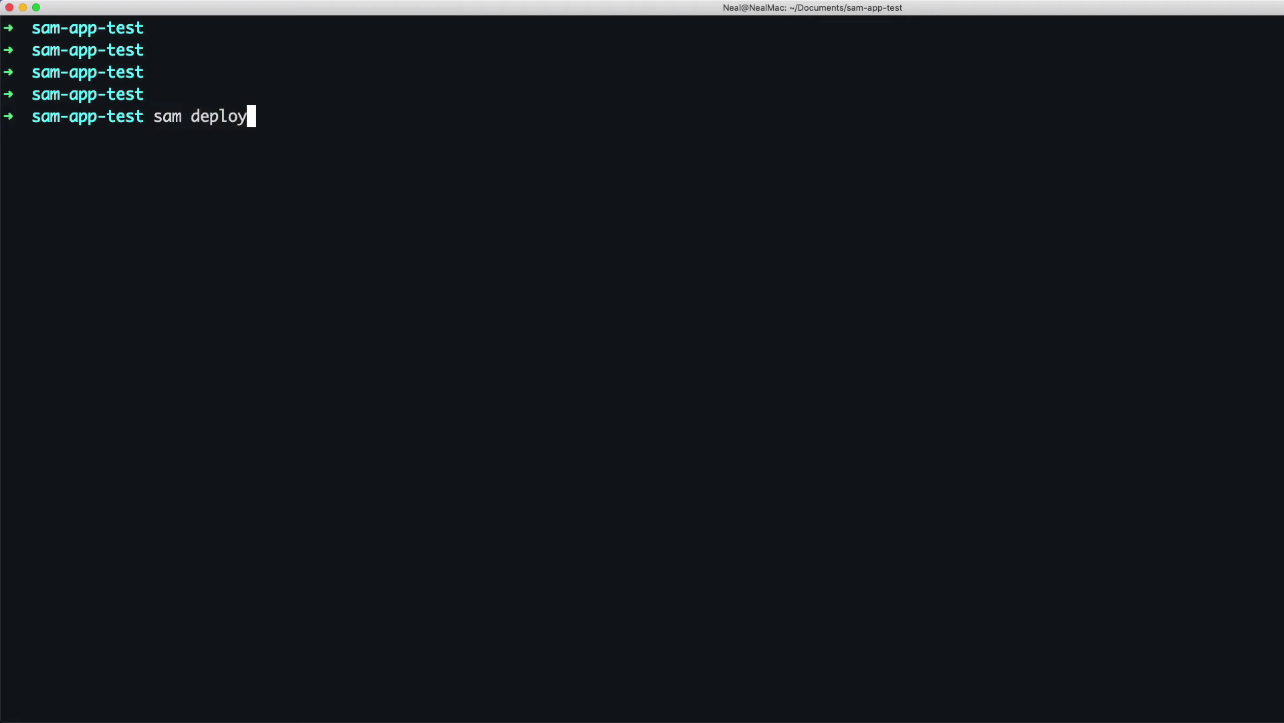
type("--")
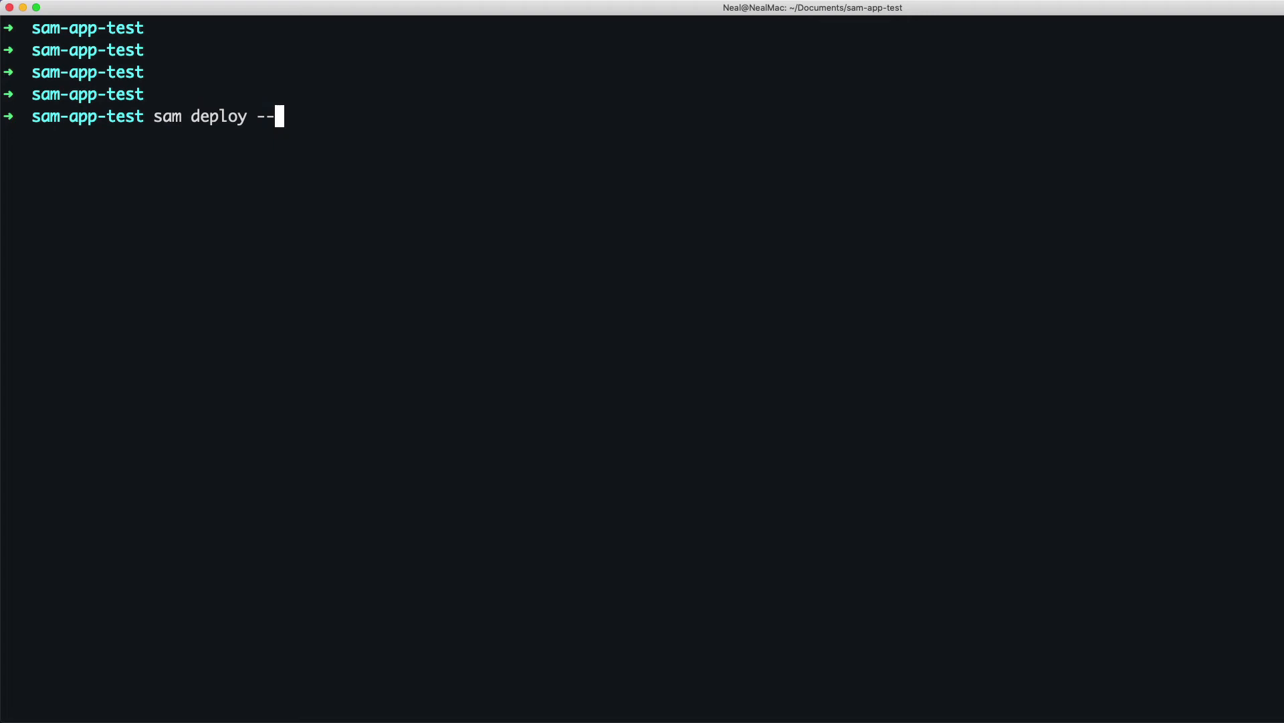
type("guided")
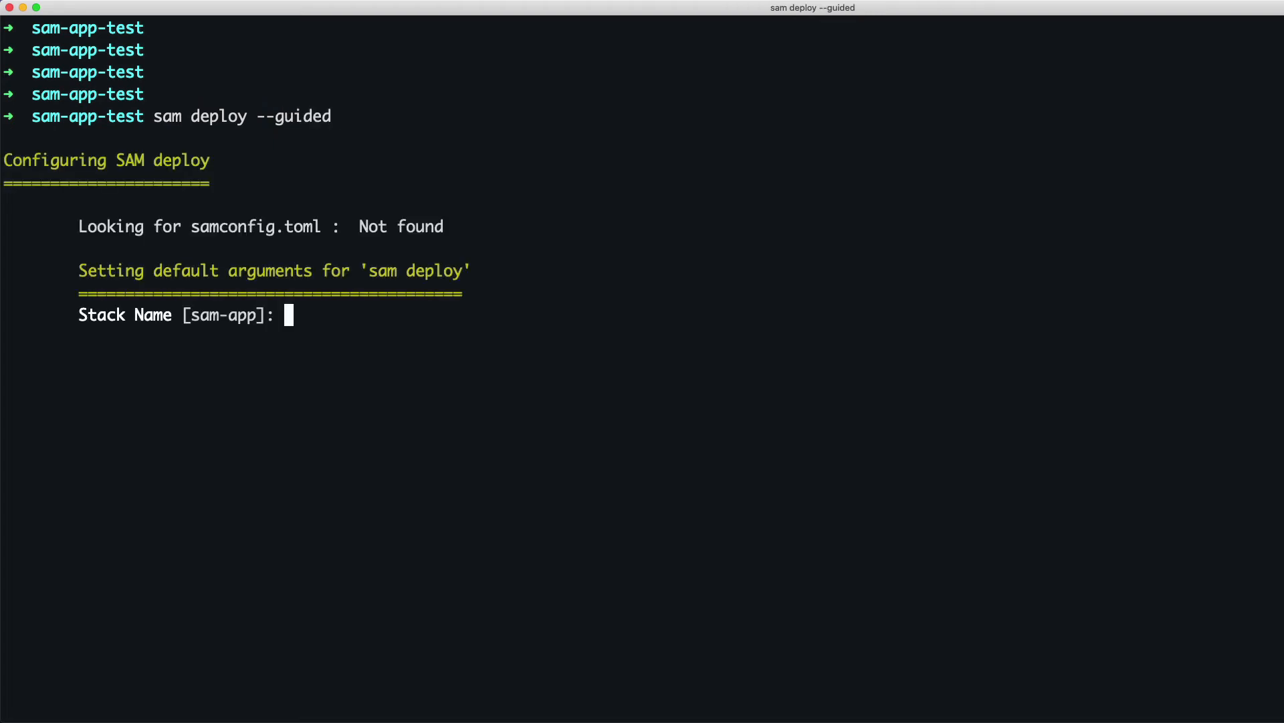
type("sam-app-test")
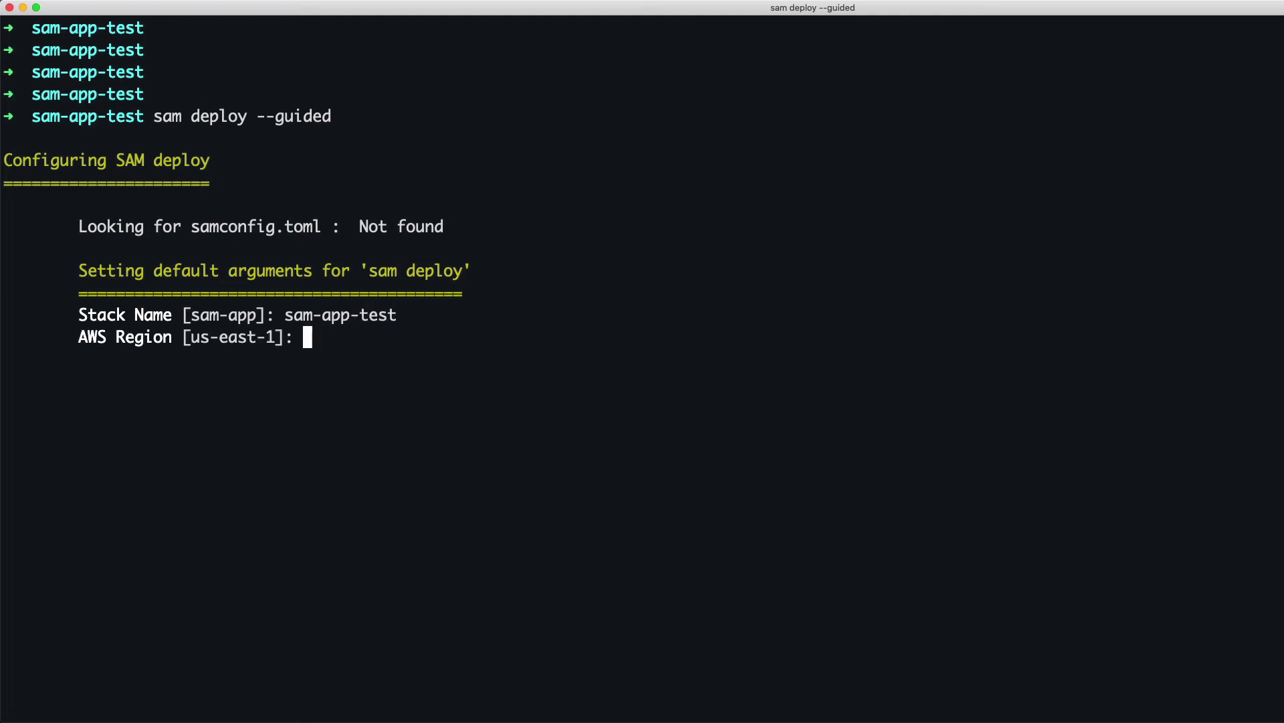
type("ap-southeast-2")
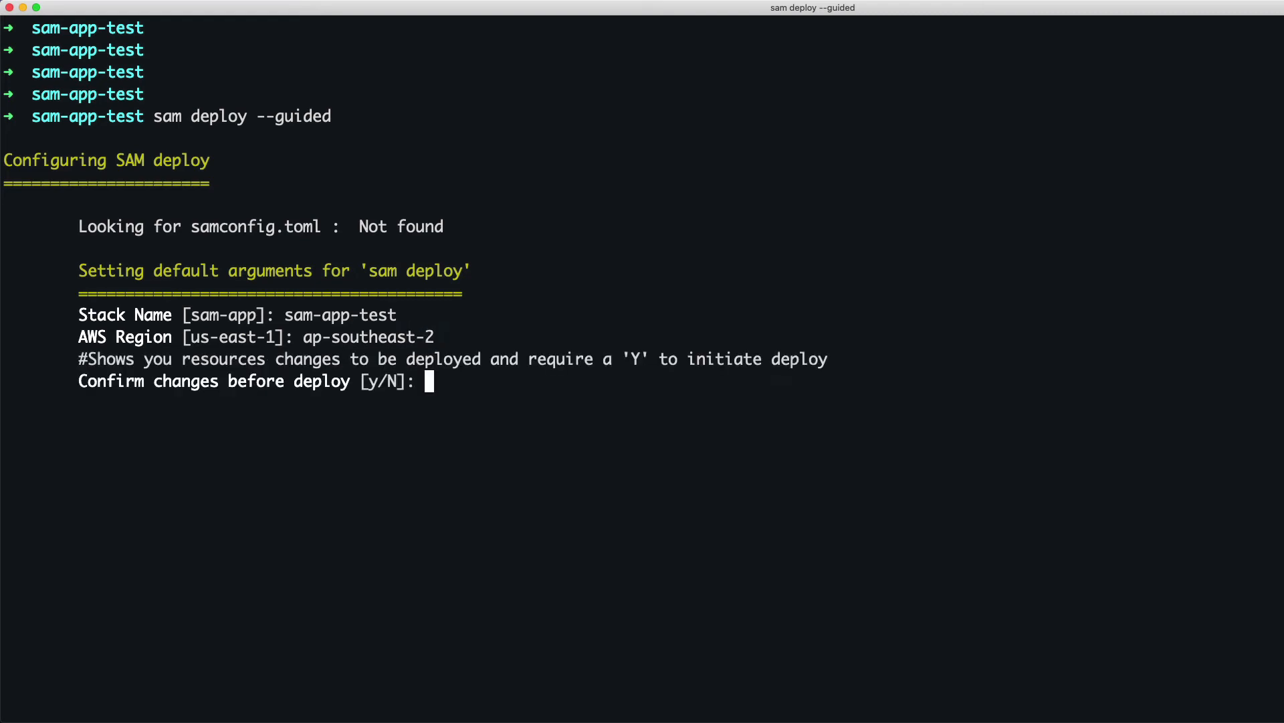
key("enter")
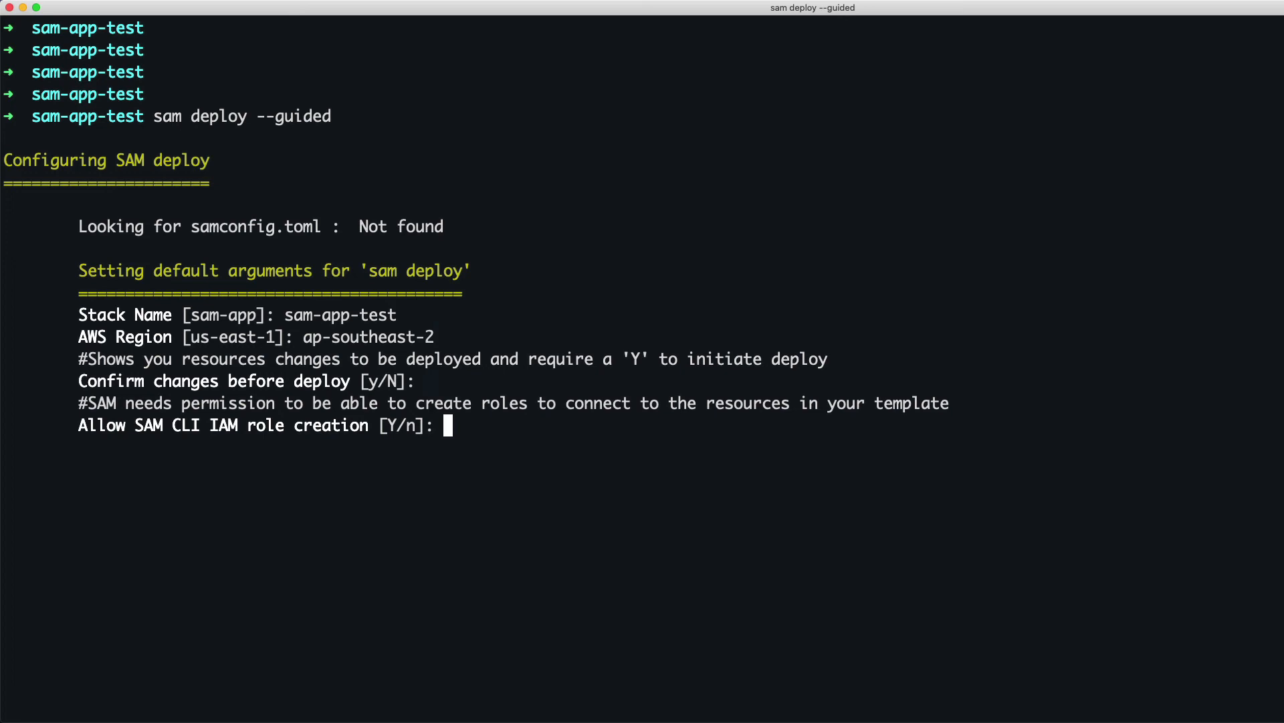
mouse_move(157, 441)
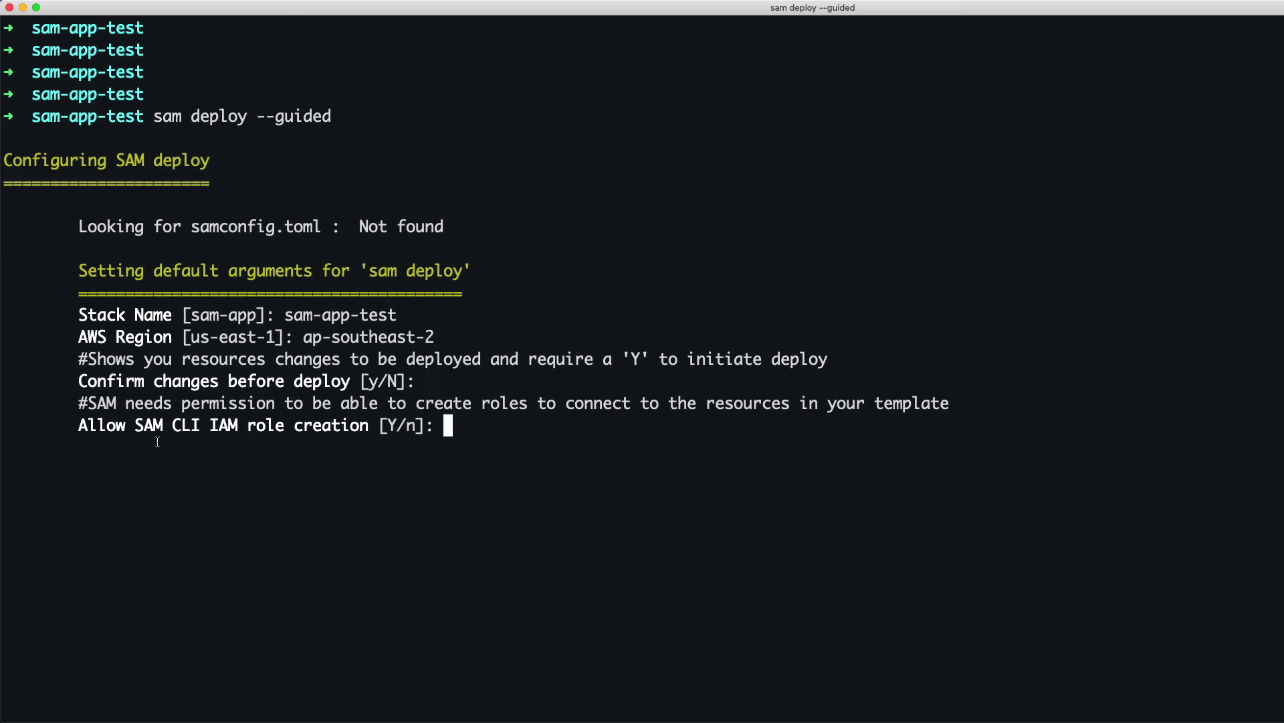
mouse_move(270, 448)
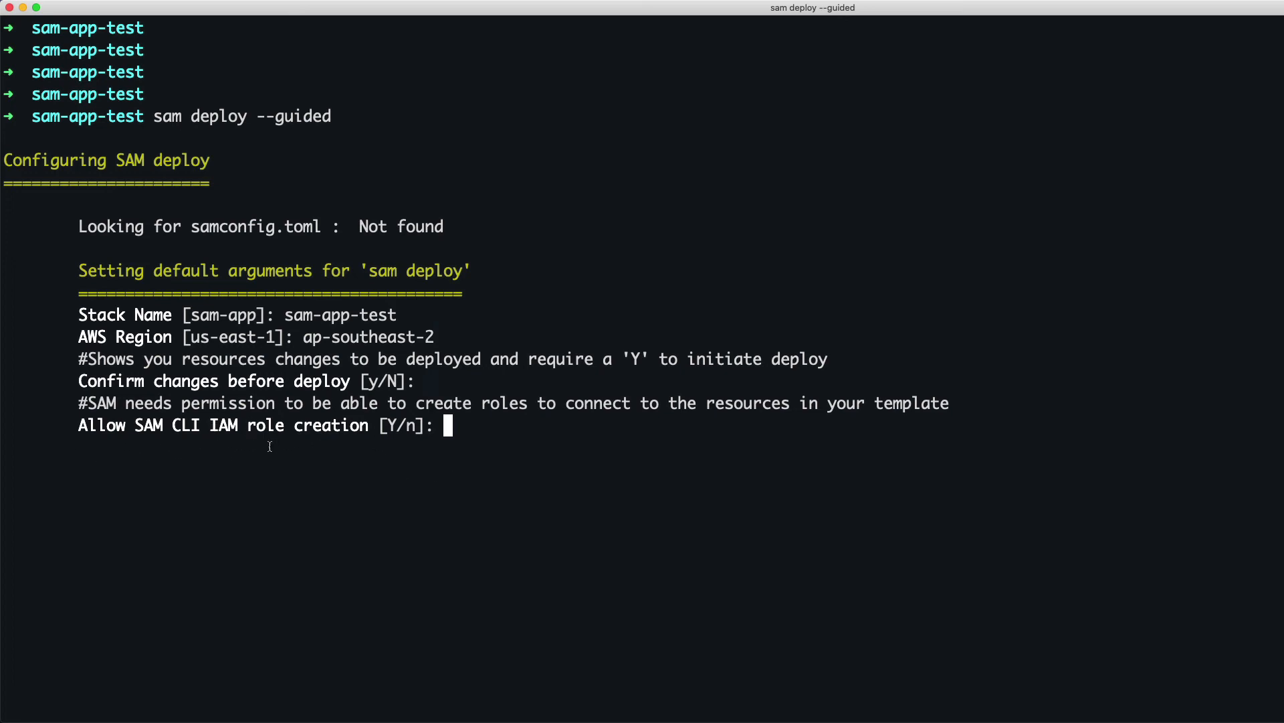
key("enter")
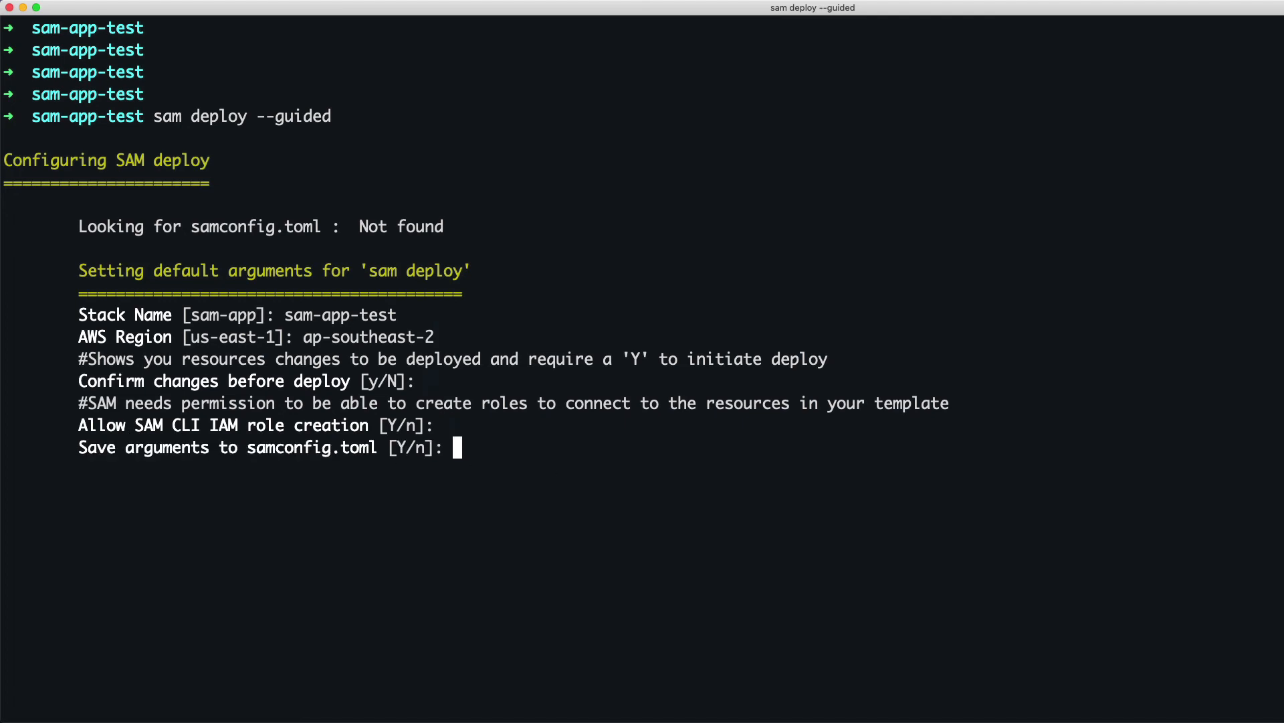
key("enter")
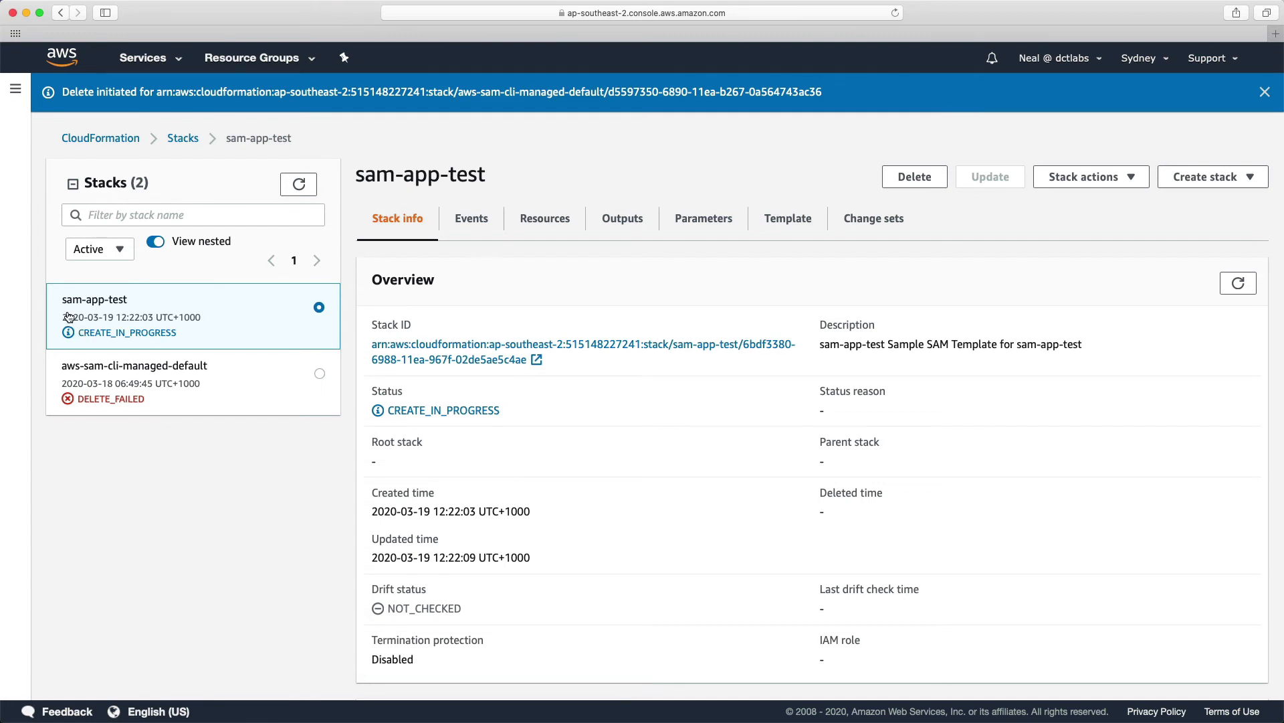
mouse_move(170, 353)
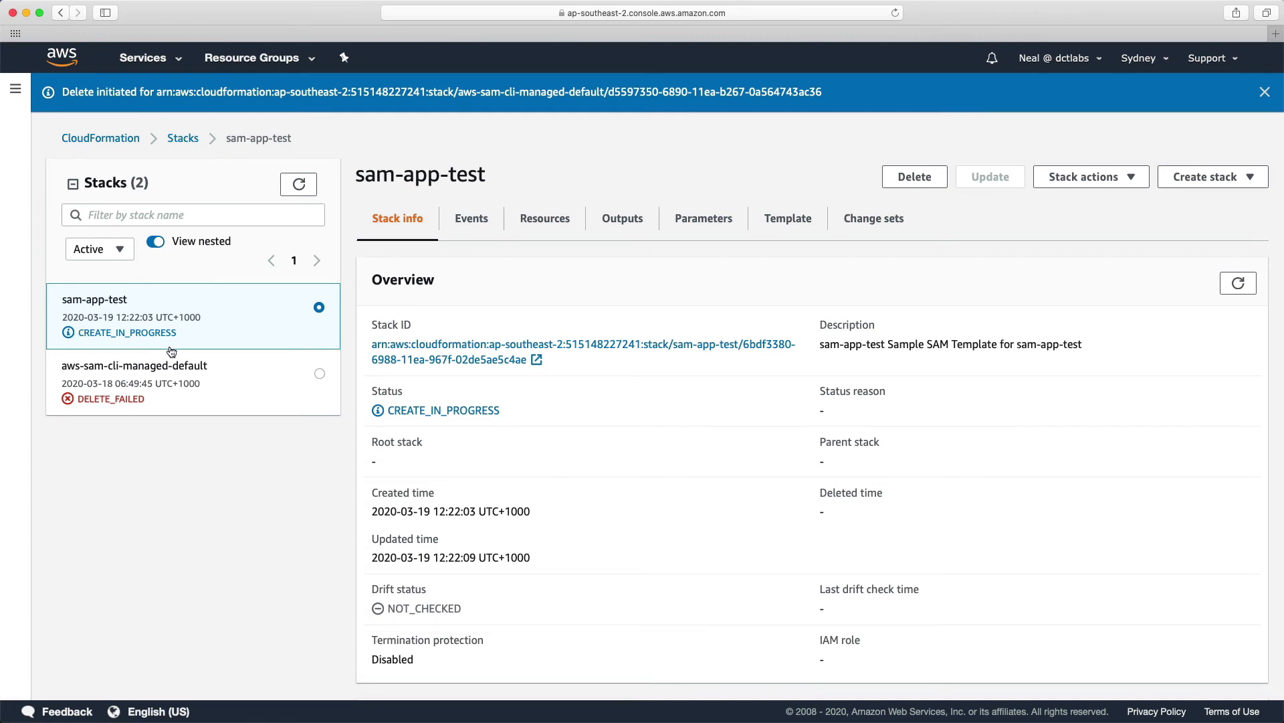
View the sam-app-test stack's Events and then Outputs tabs in CloudFormation.
left_click(471, 218)
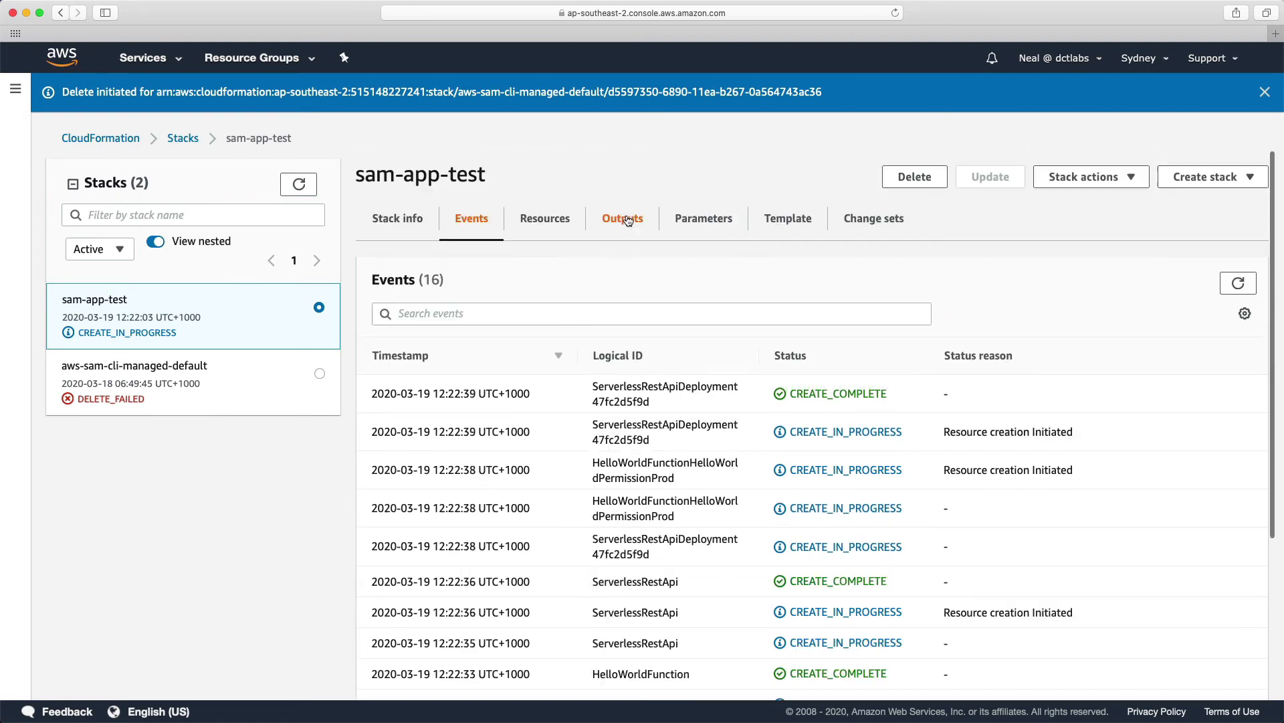
left_click(623, 218)
type("cl")
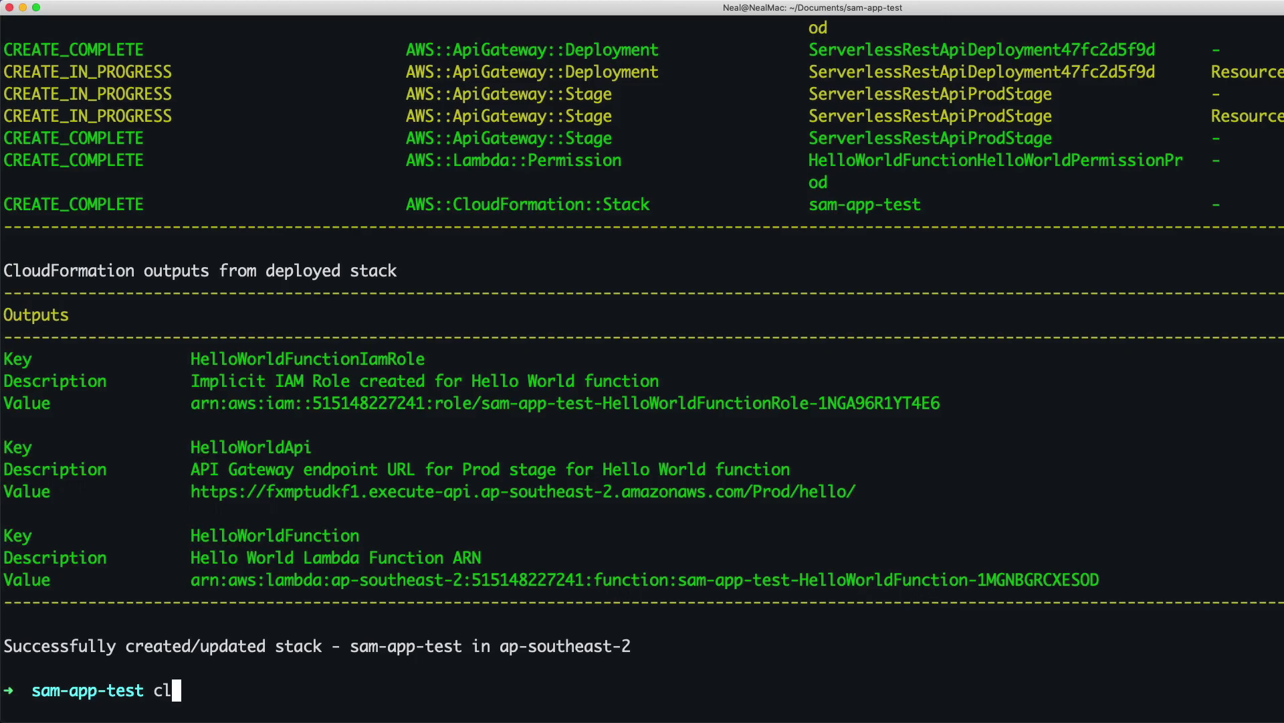
Clear the deploy output and run aws cloudformation delete-stack --stack-name sam-app-test.
key("Enter")
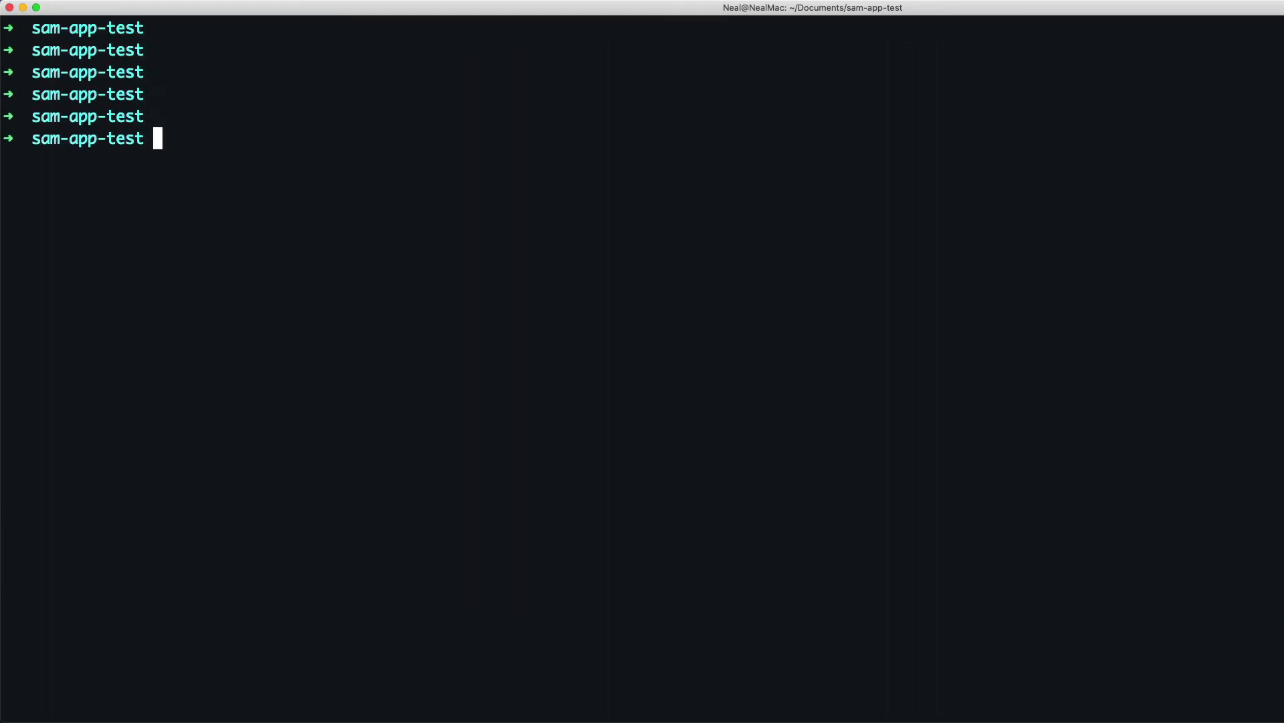
type("aws c")
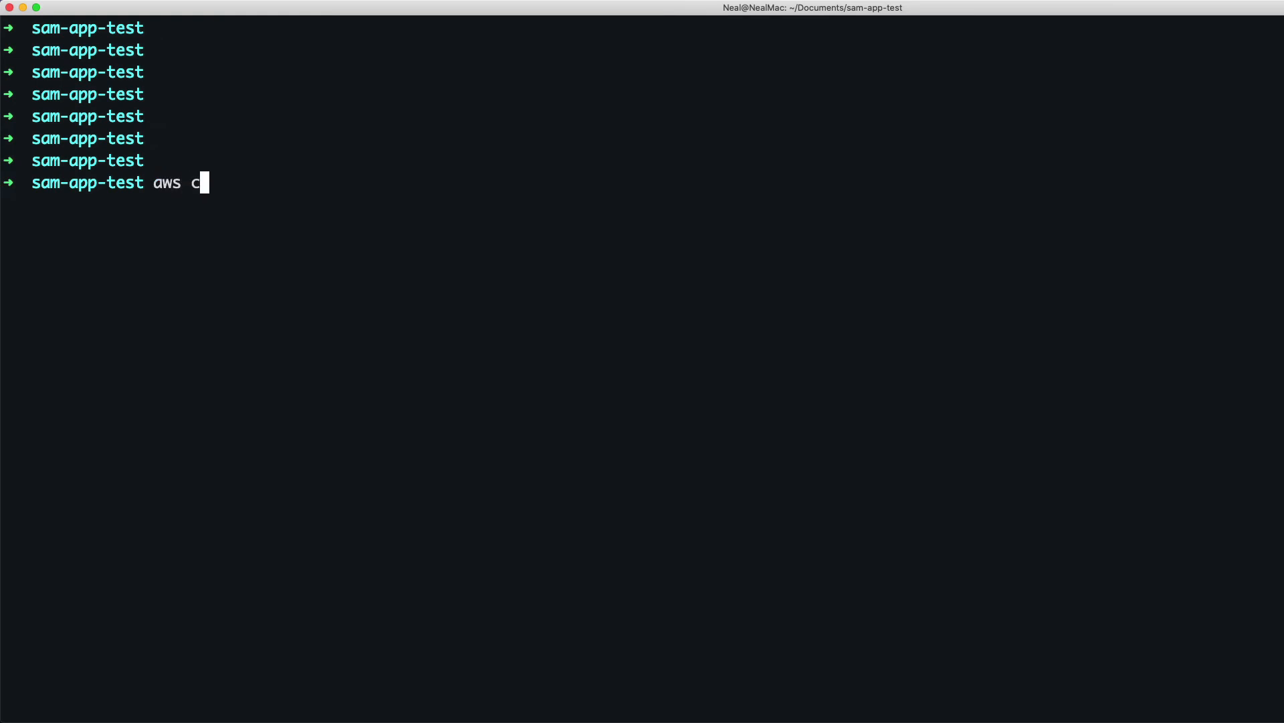
type("loudf")
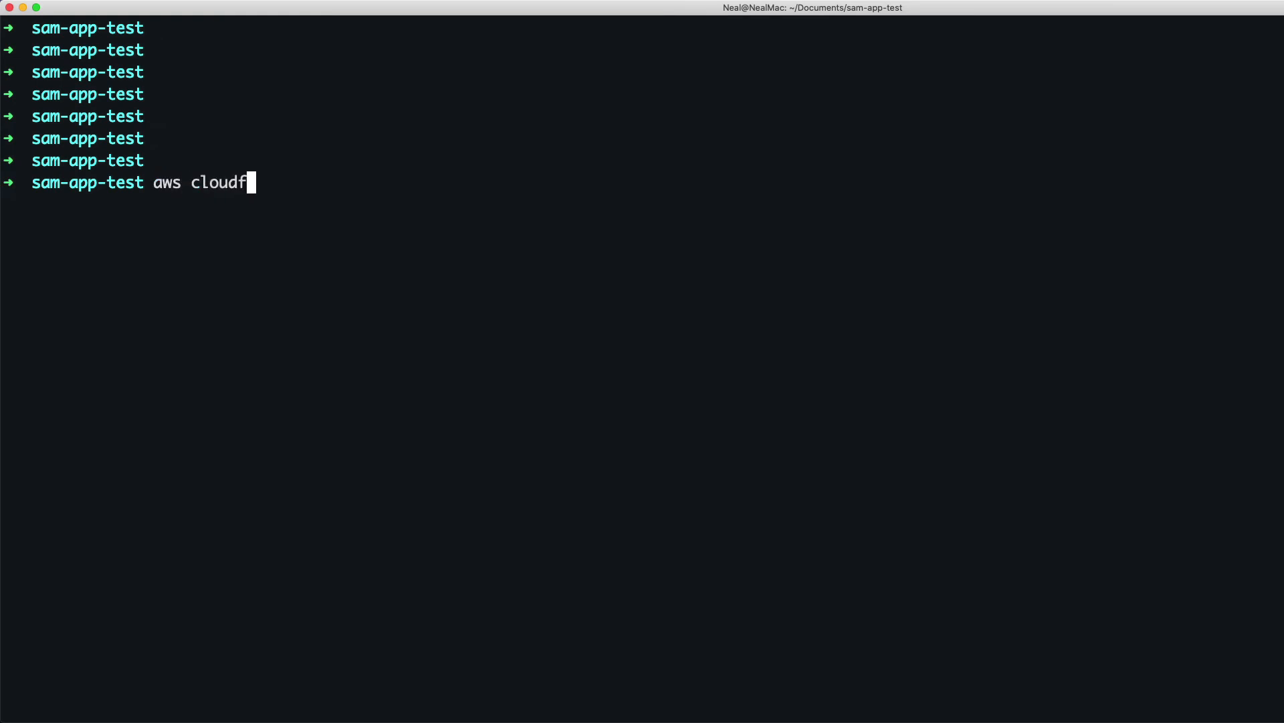
type("ormation")
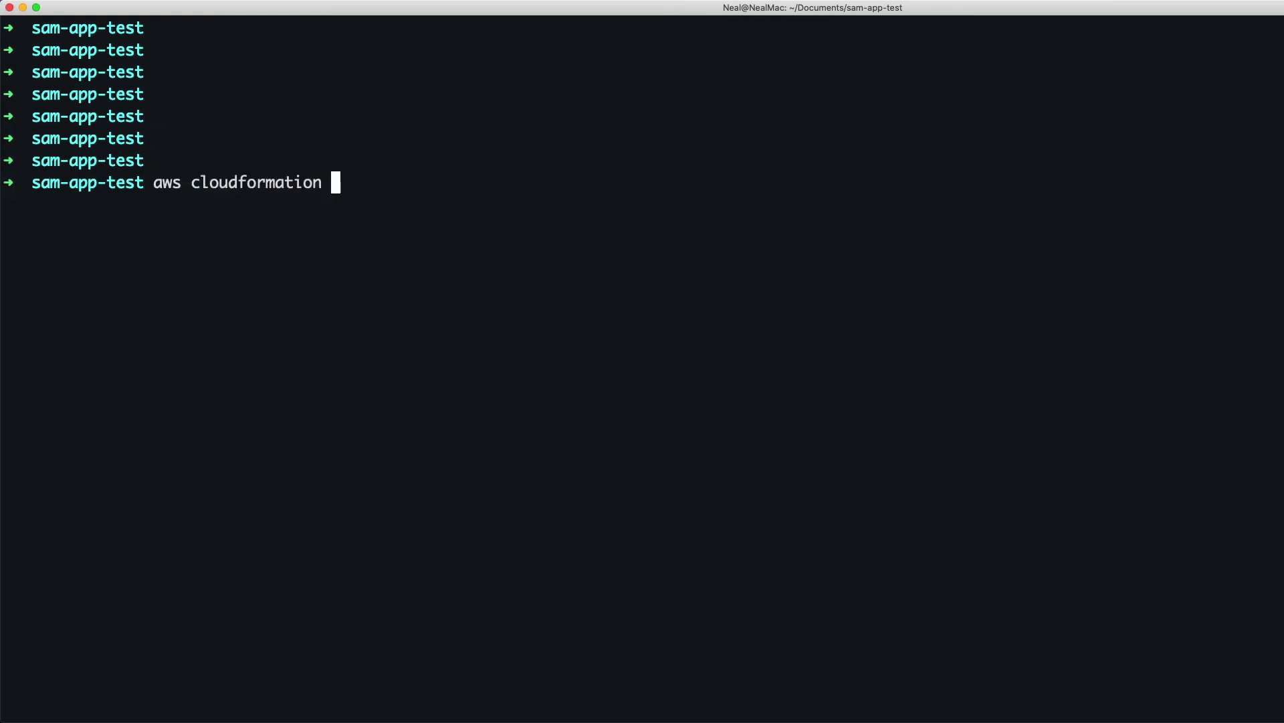
type("delete-")
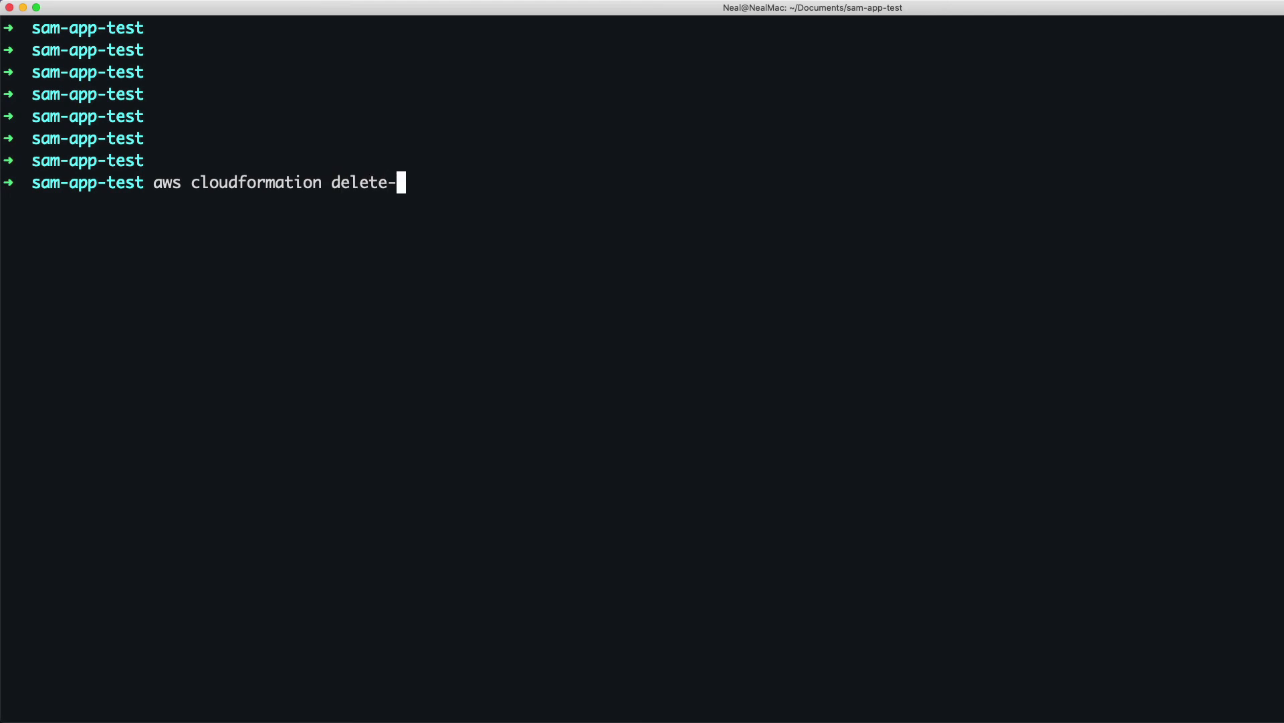
type("stack")
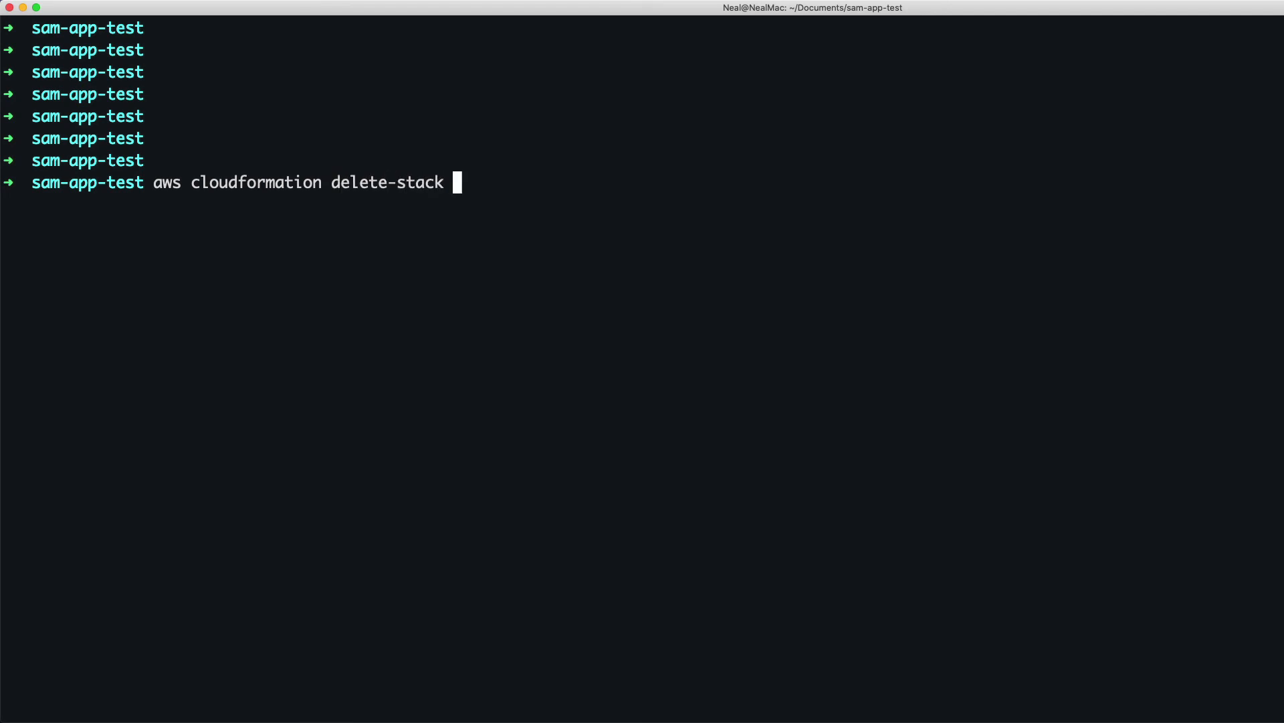
type("--stack-na")
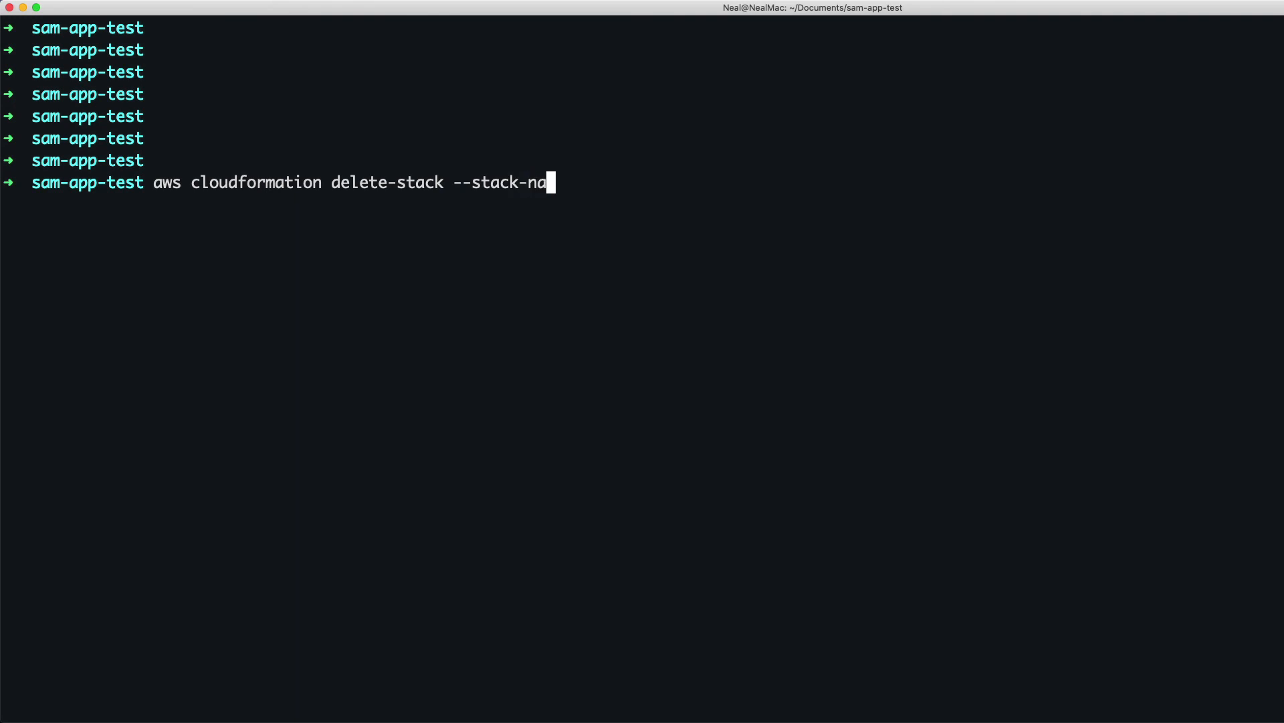
type("me sam-")
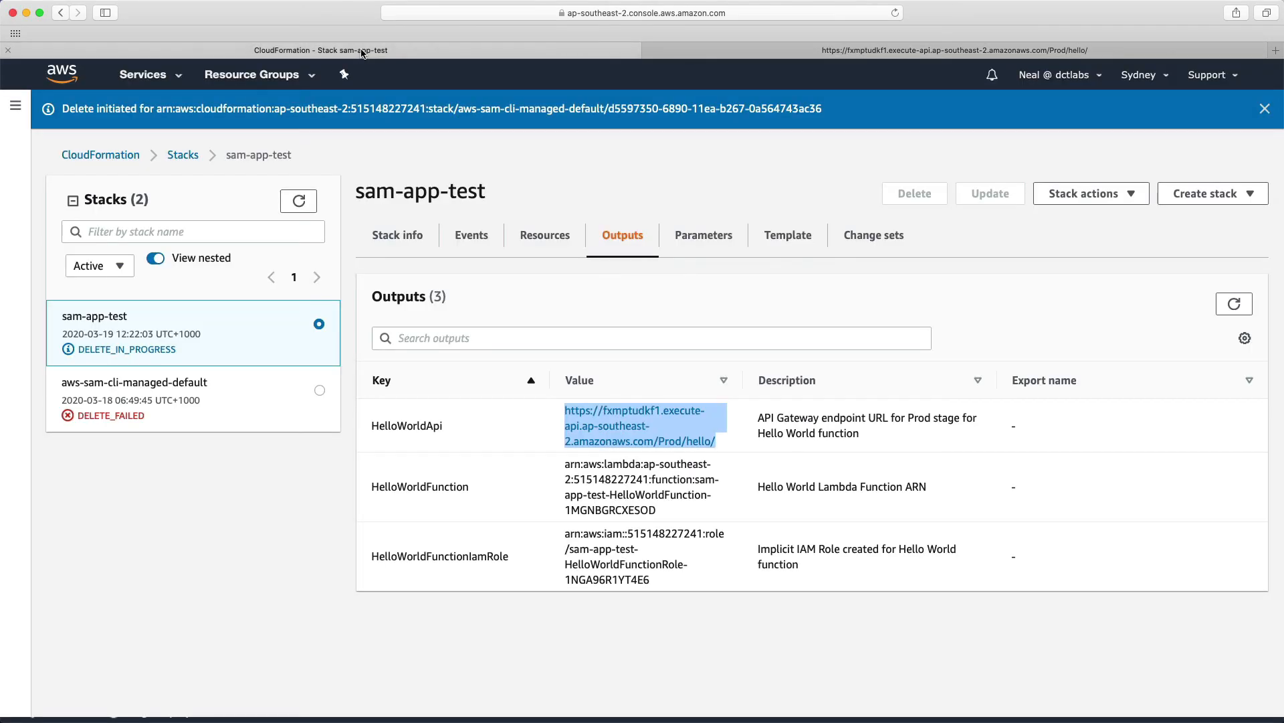
Refresh the sam-app-test stack's Outputs panel, now showing DELETE_IN_PROGRESS with three outputs.
left_click(1234, 304)
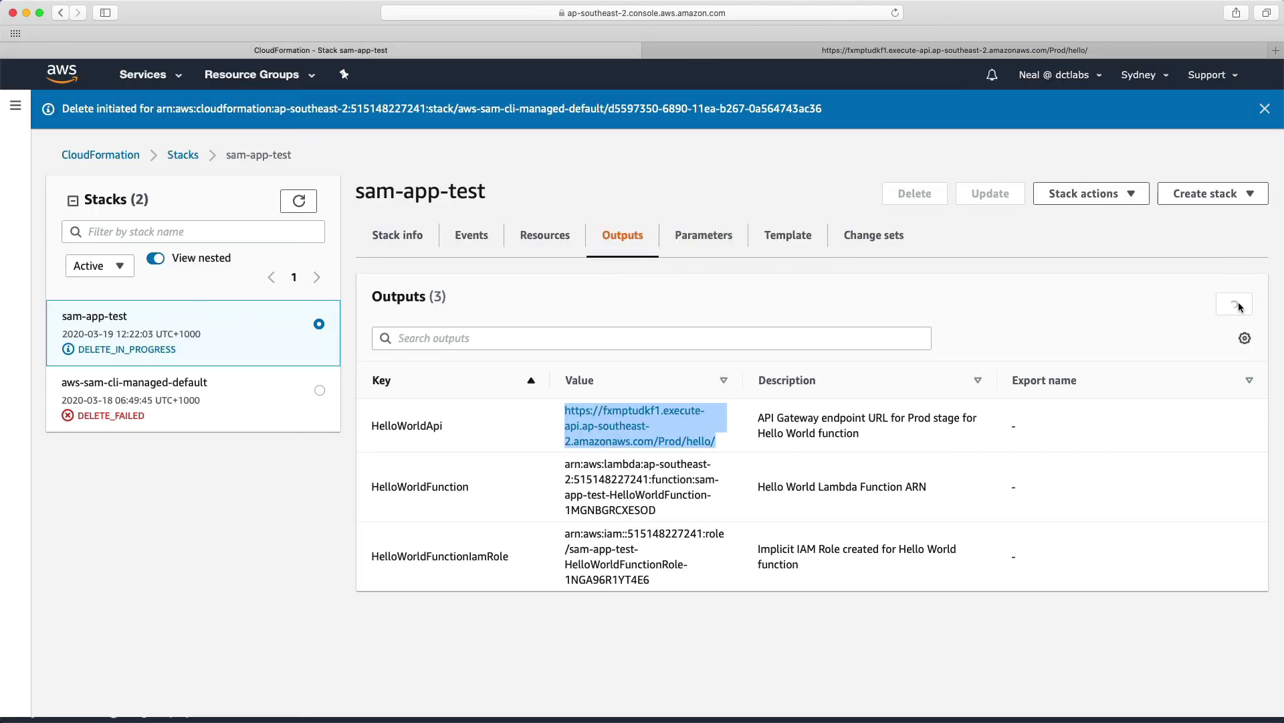